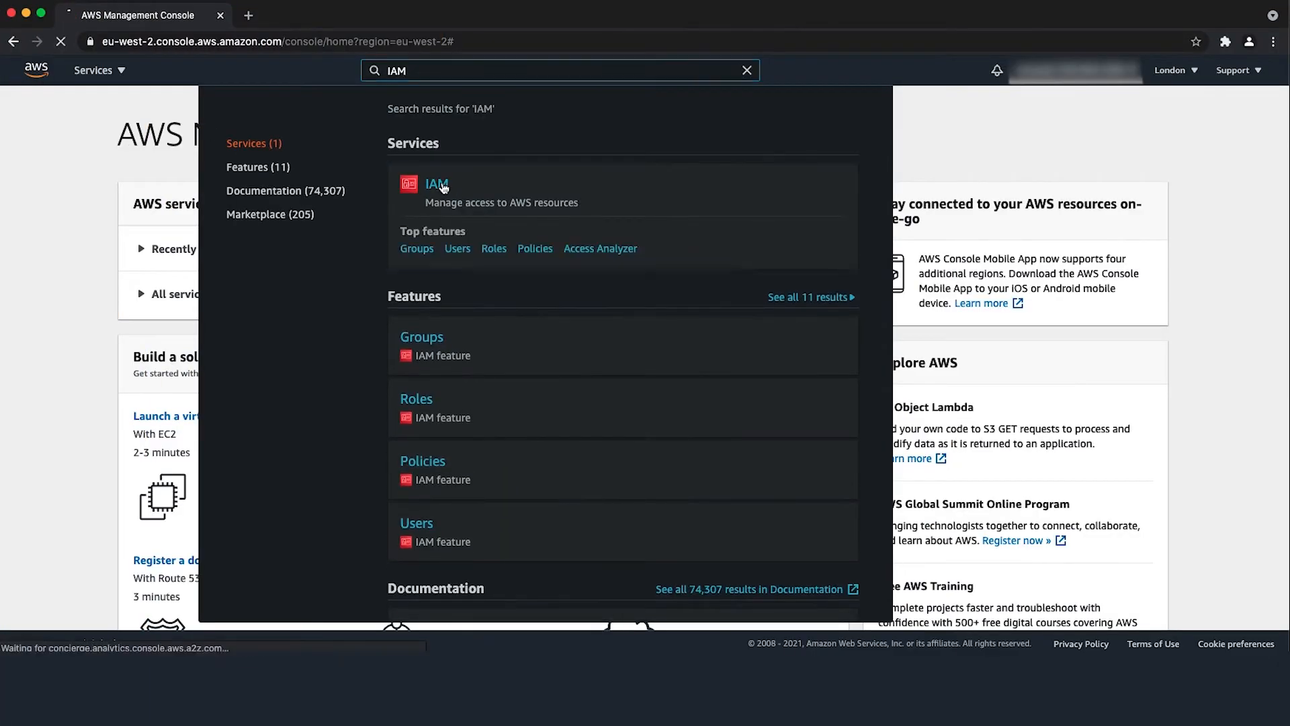
Begin a new IAM role with Lambda as the trusted service and advance to the permissions step
click(436, 183)
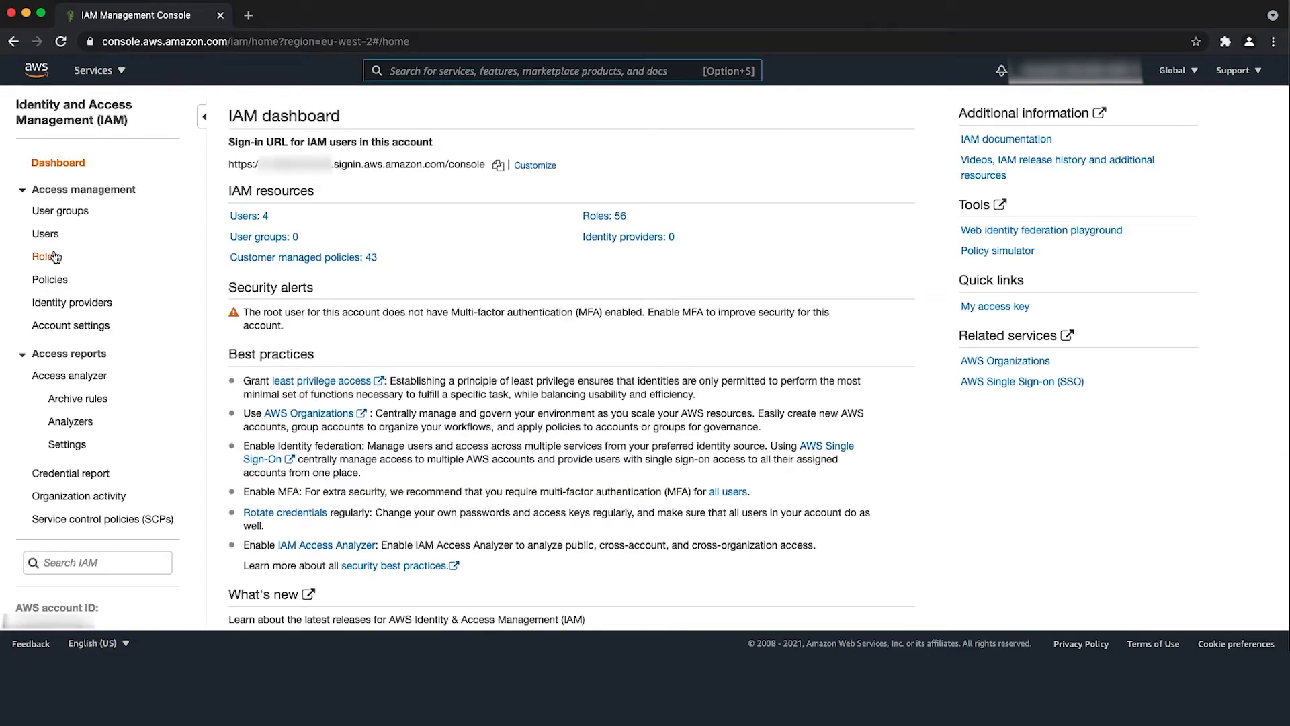
click(40, 256)
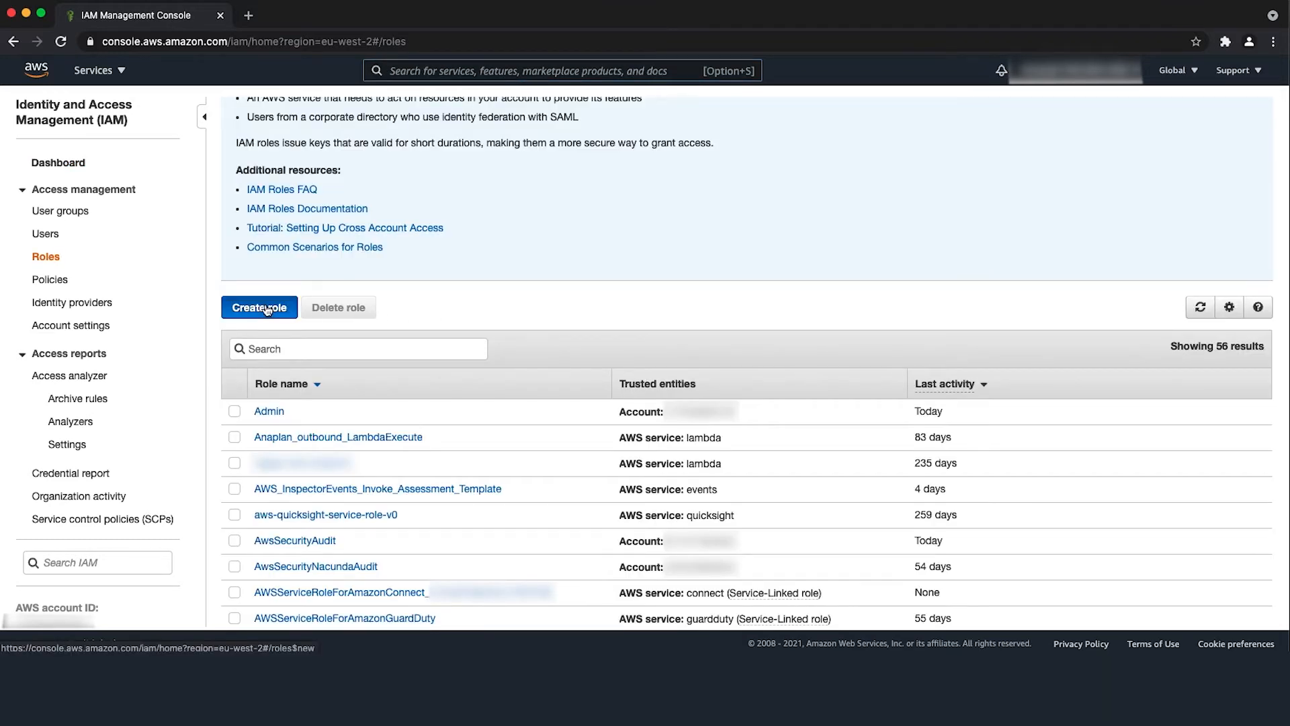
click(258, 307)
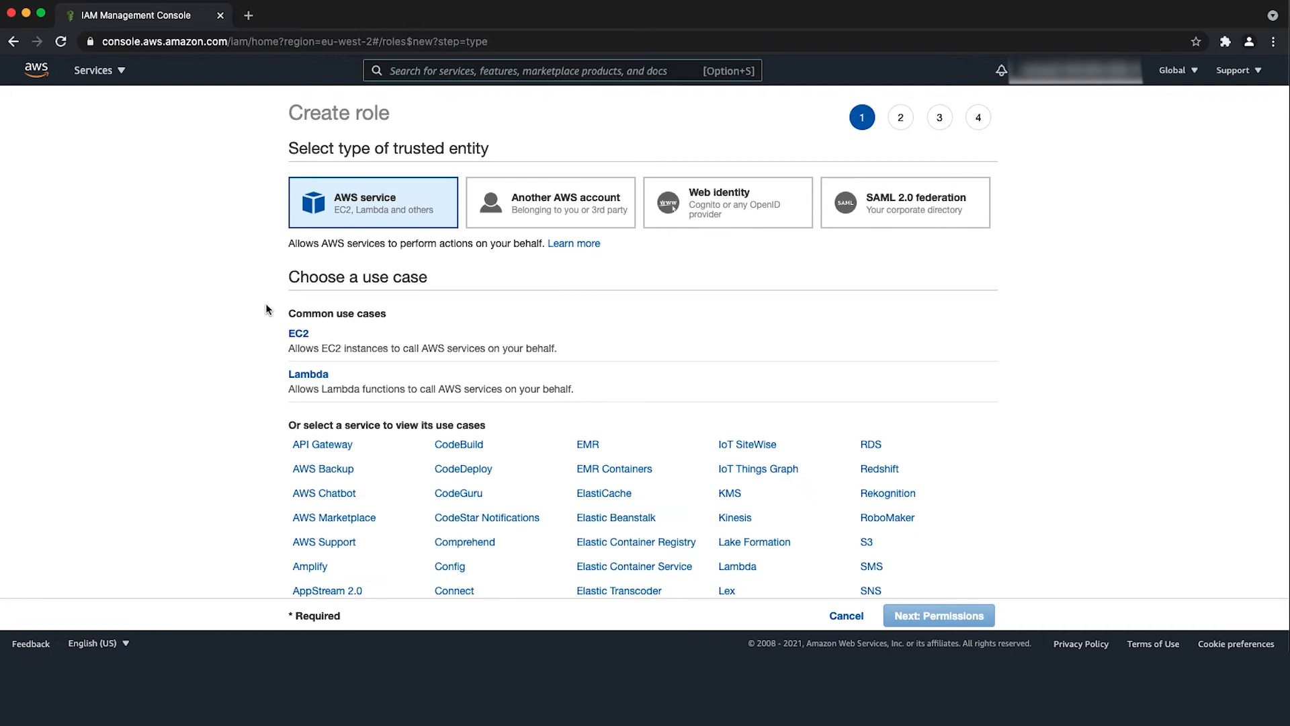
click(308, 374)
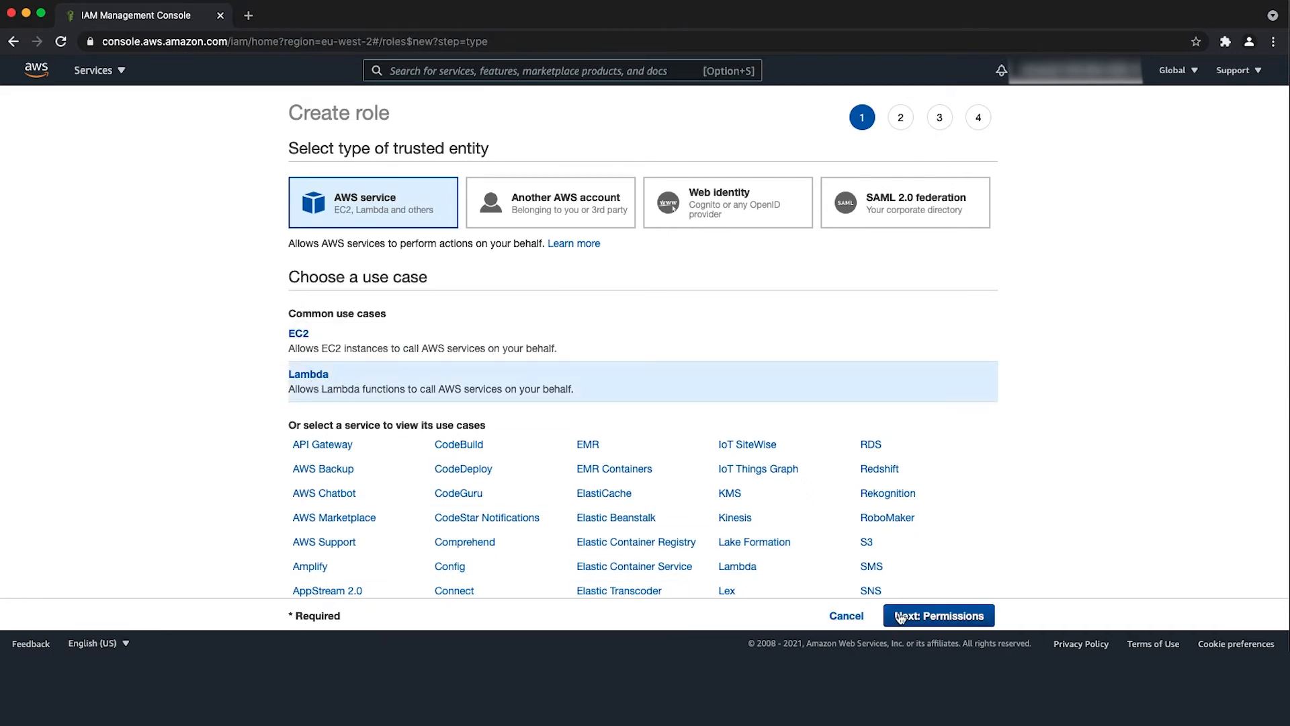
click(938, 615)
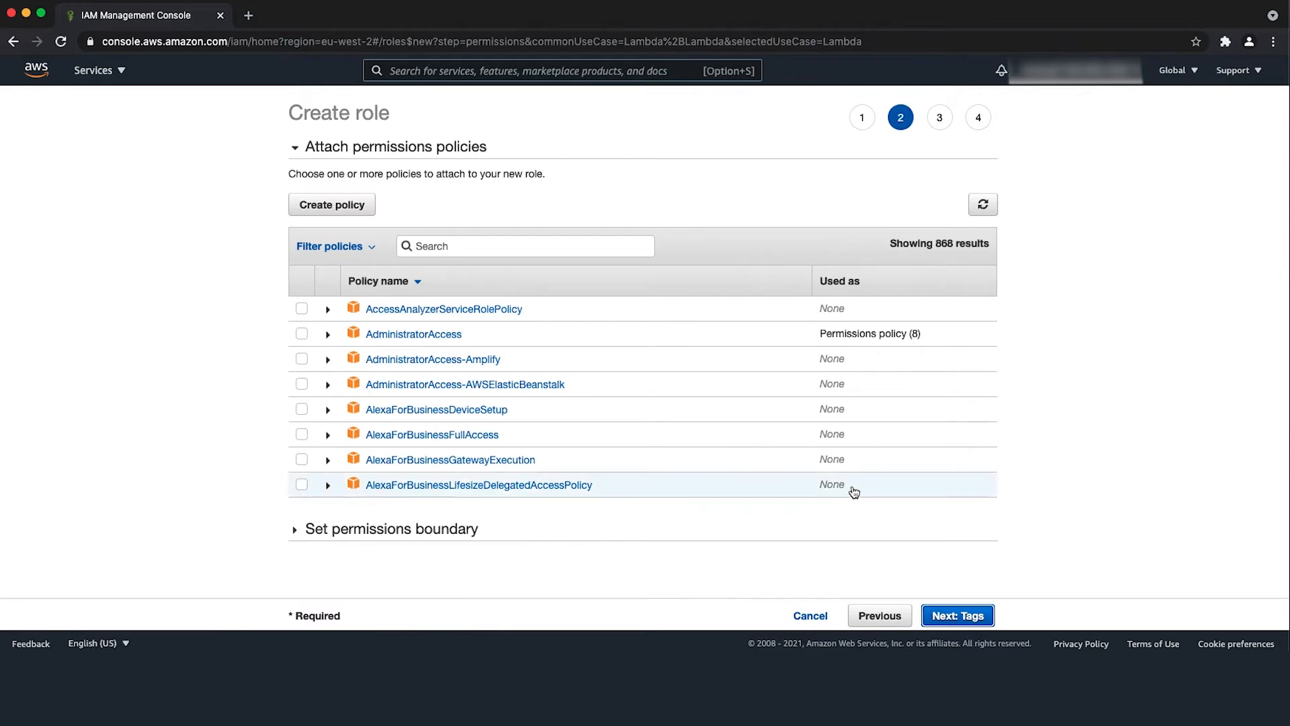
Draft a JSON policy granting s3:PutObject and s3:PutObjectAcl on the bucket, named starting 's3lambdaacc'
click(331, 204)
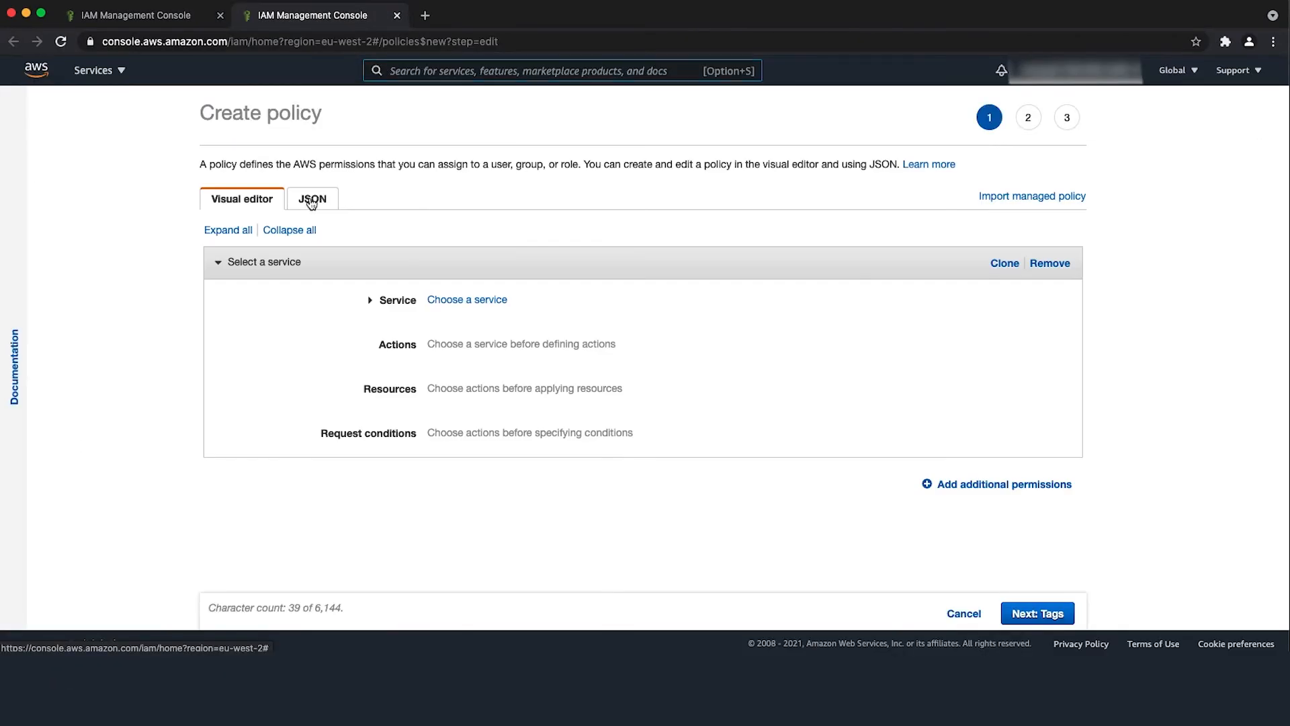
click(311, 199)
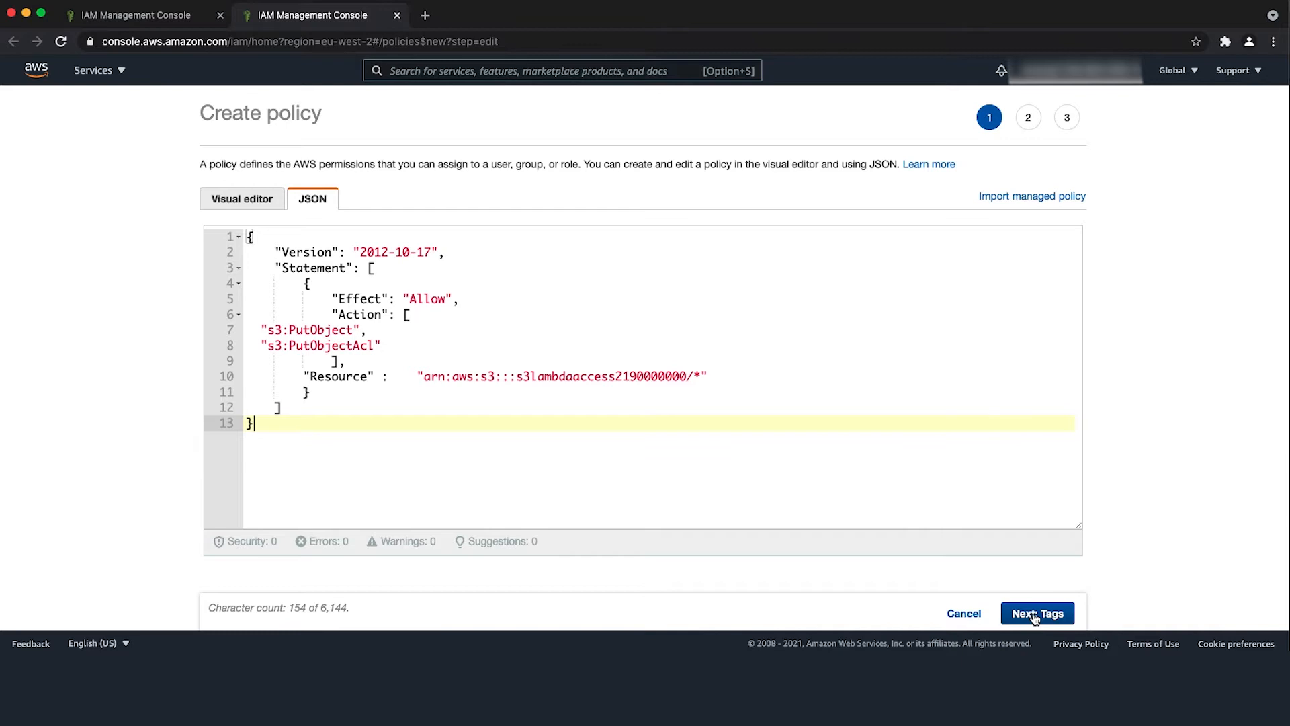
click(1037, 612)
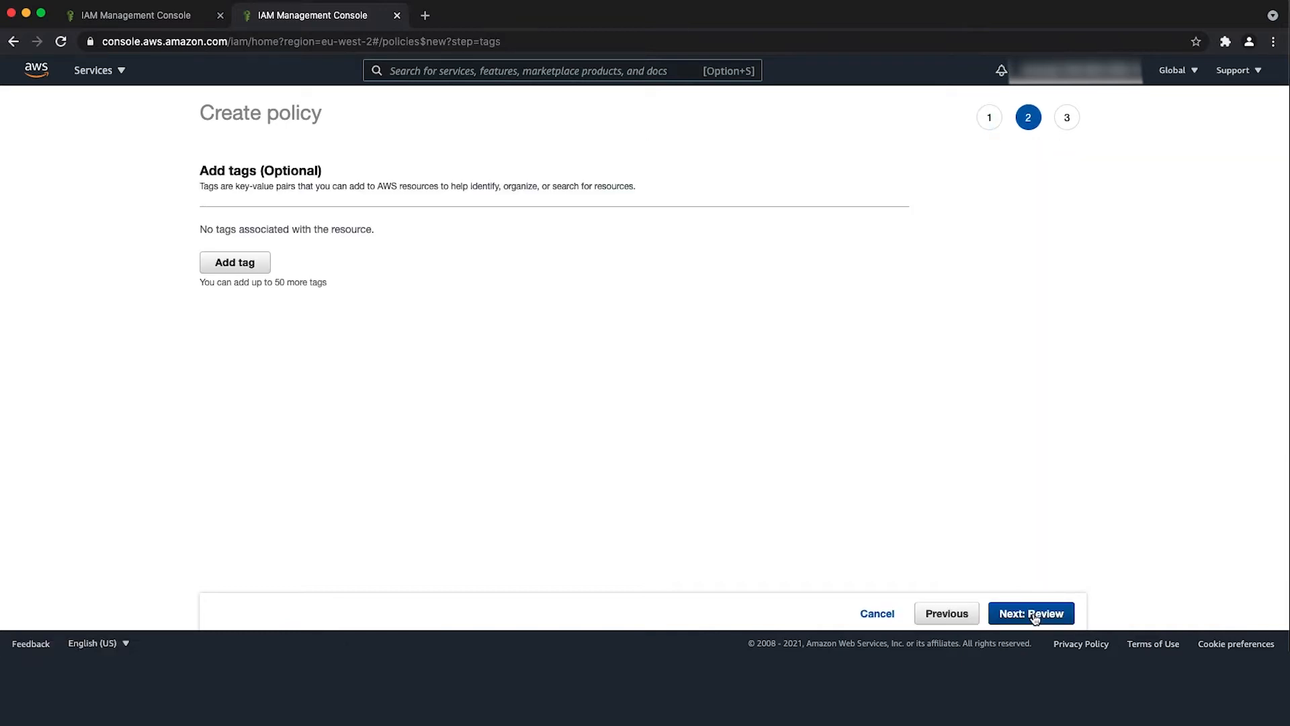
click(1032, 613)
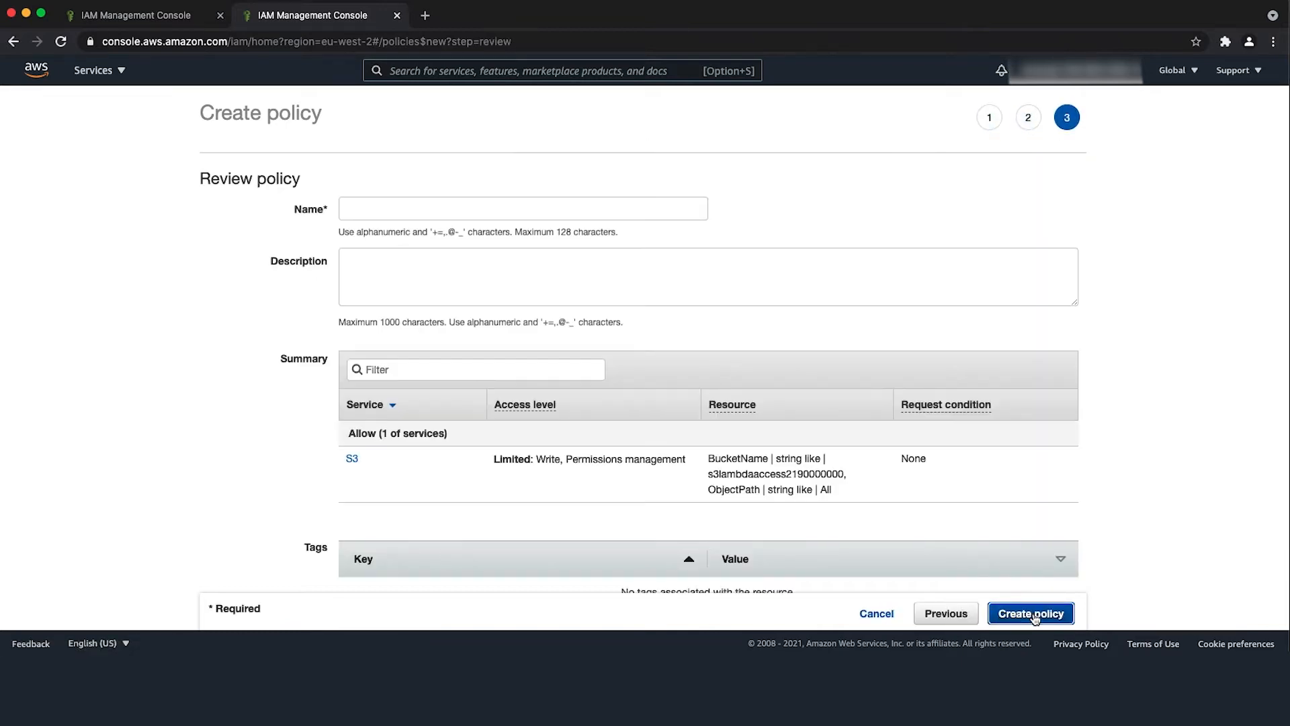
text(s3lambdaacc)
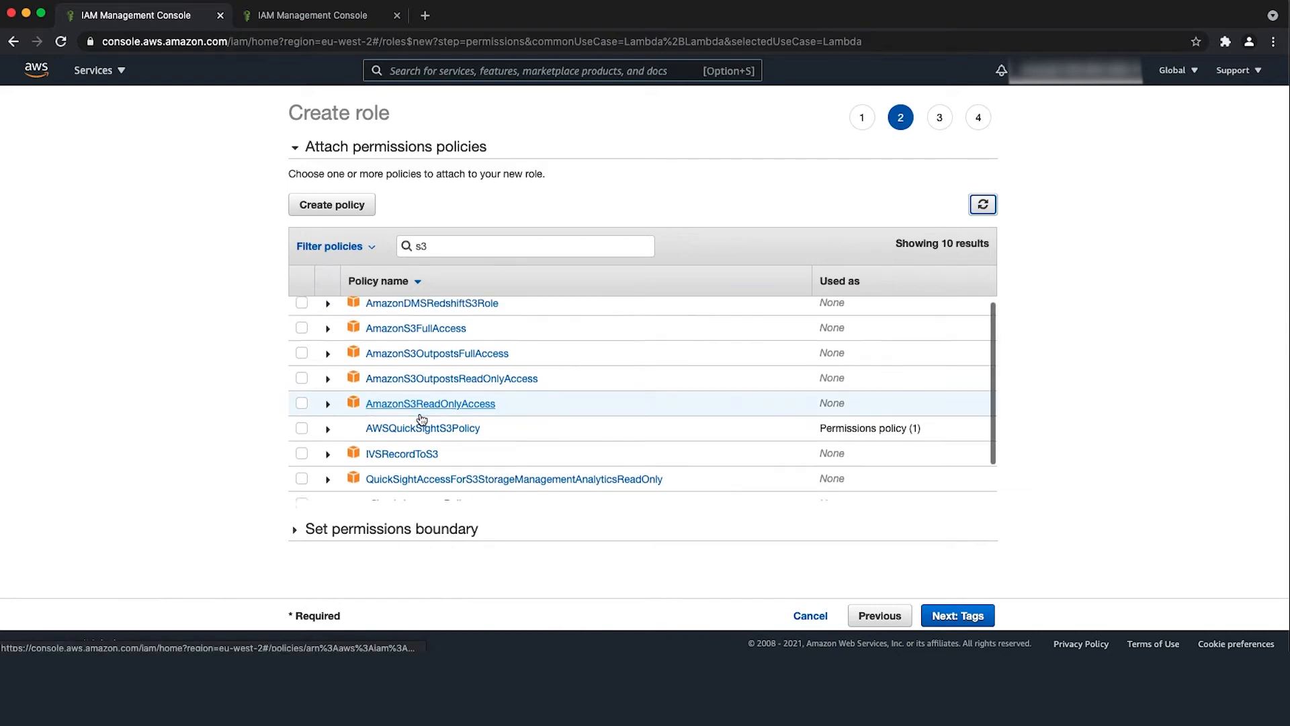
Attach s3lambdaaccessPolicy and create the role named s3lambdaaccess
click(301, 462)
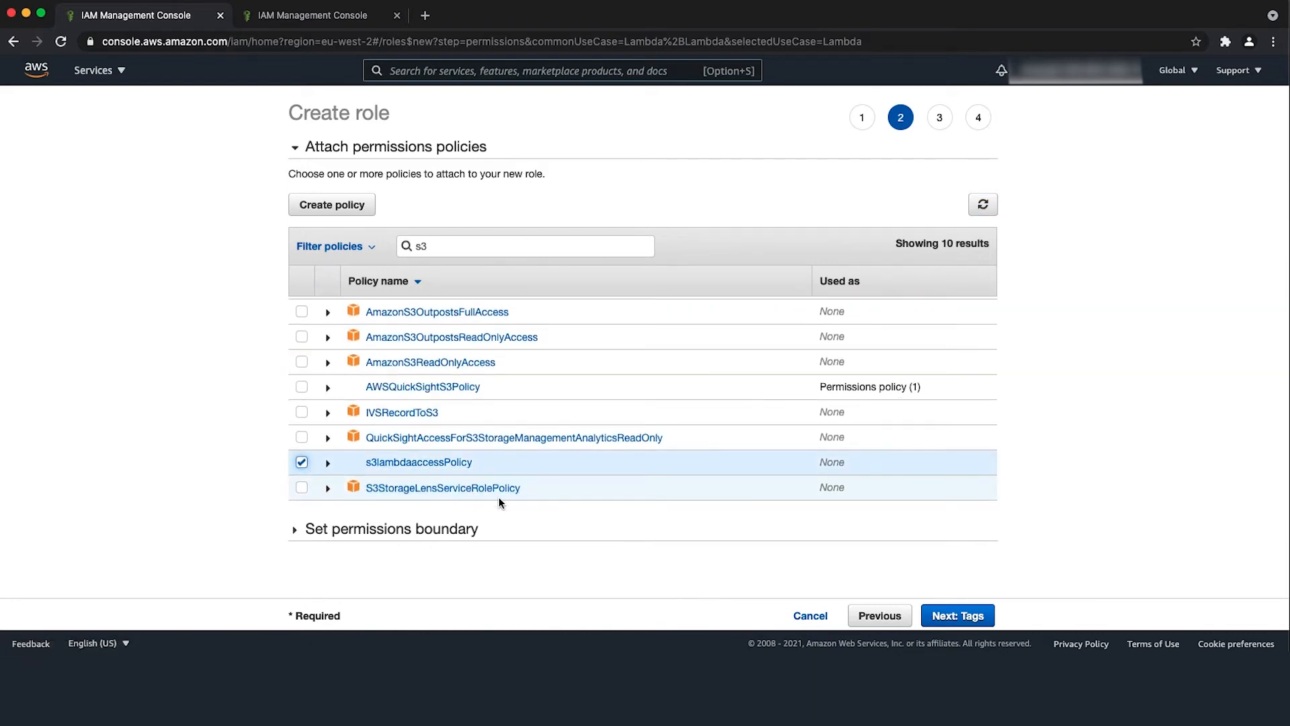
click(957, 616)
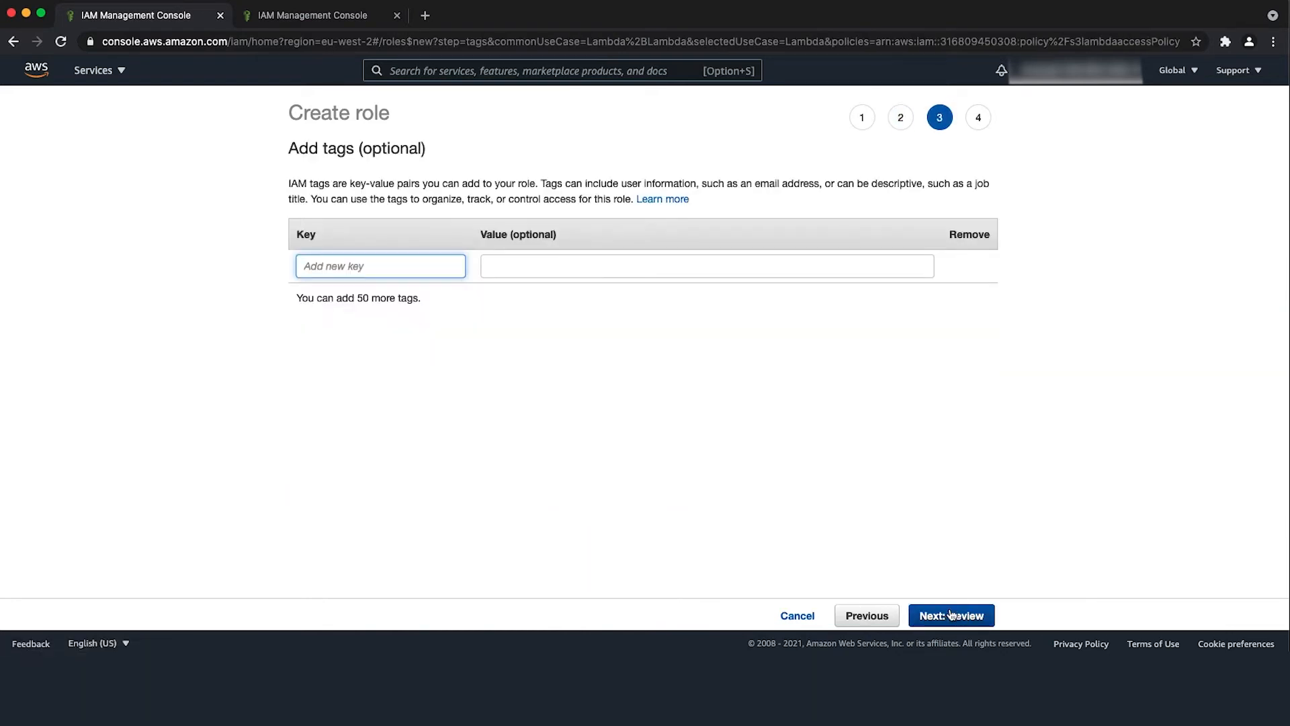
click(952, 615)
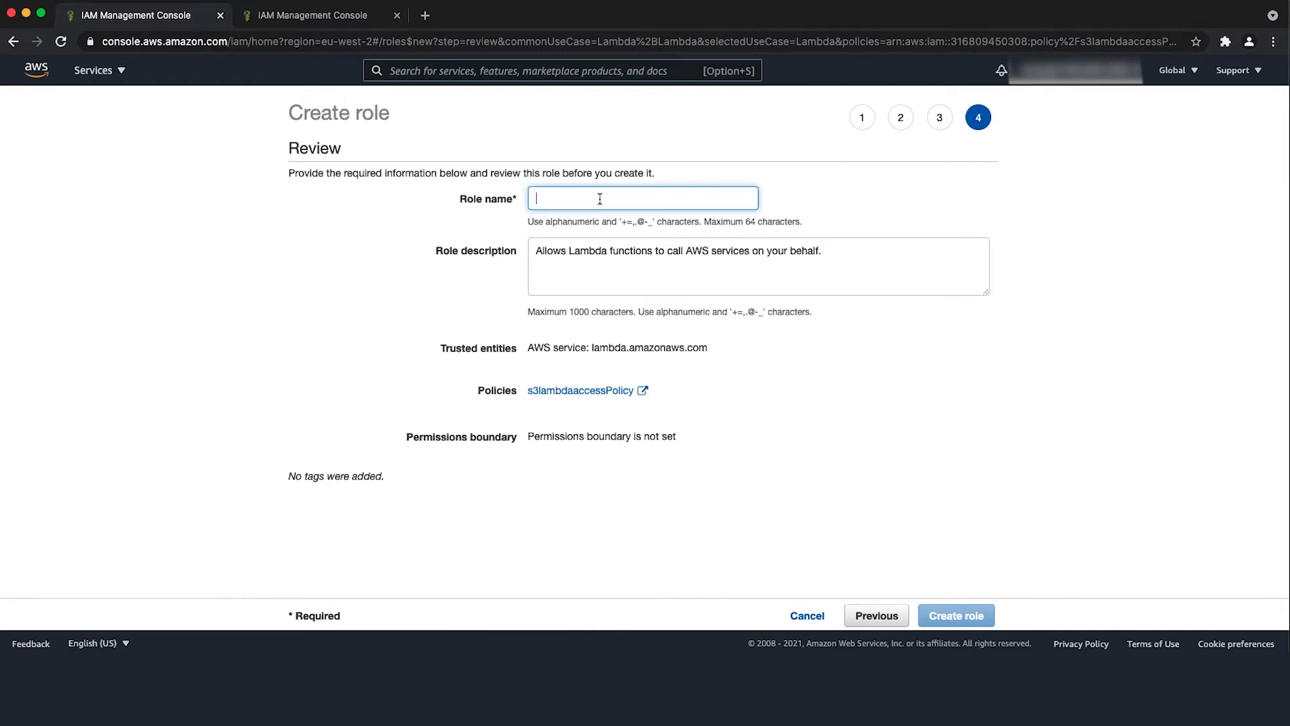
text(s3lambdaaccess)
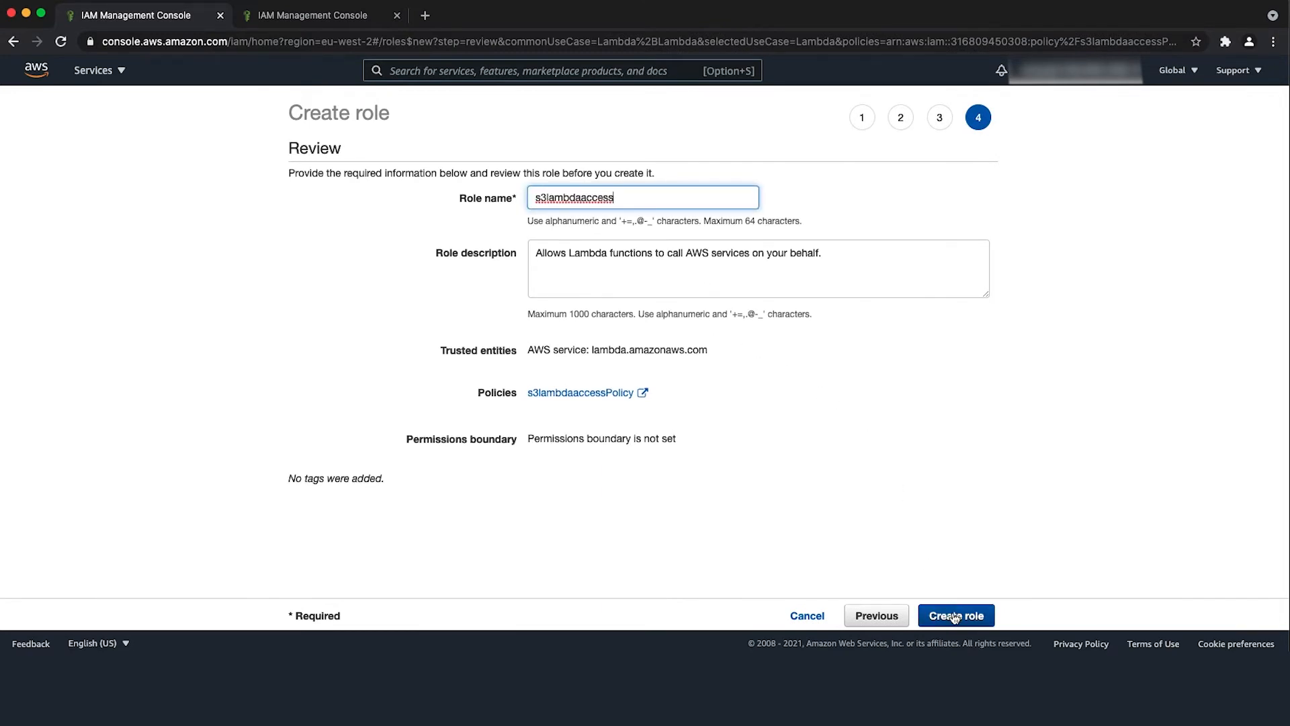
click(957, 615)
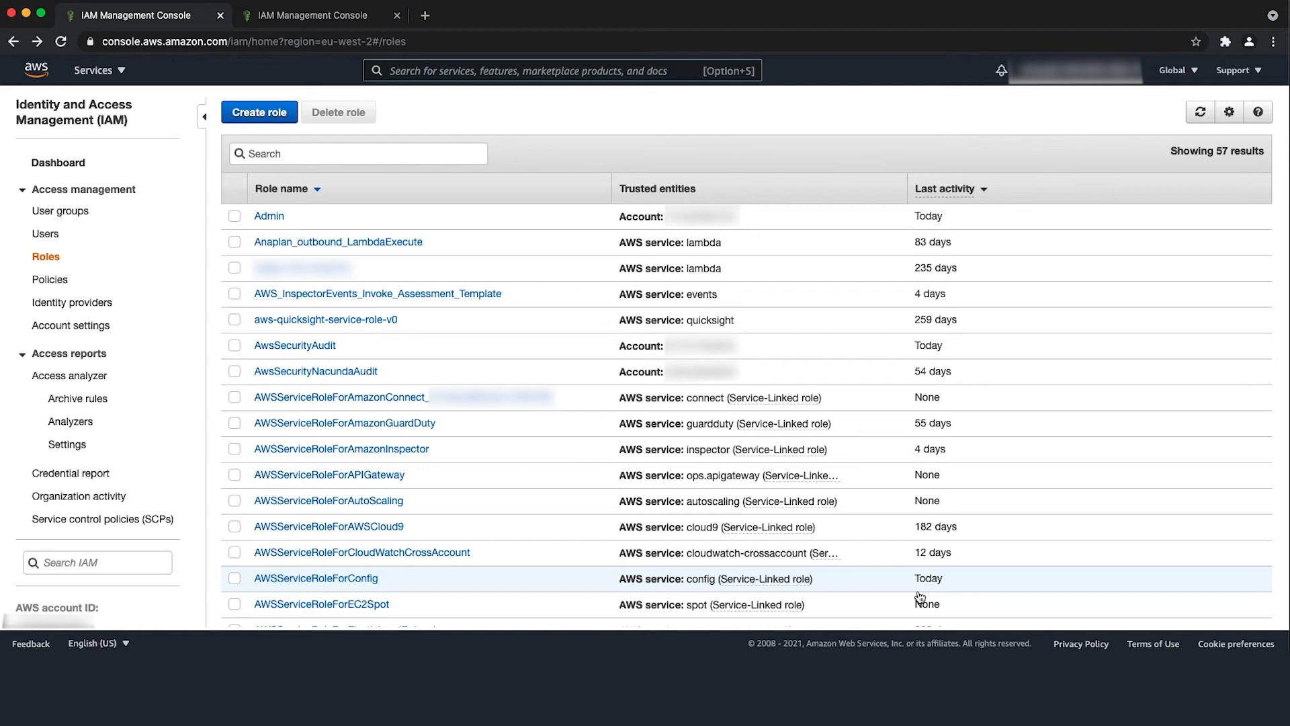
Start a new Lambda function named s3Lambda with the Python 3.8 runtime
text(Lambda)
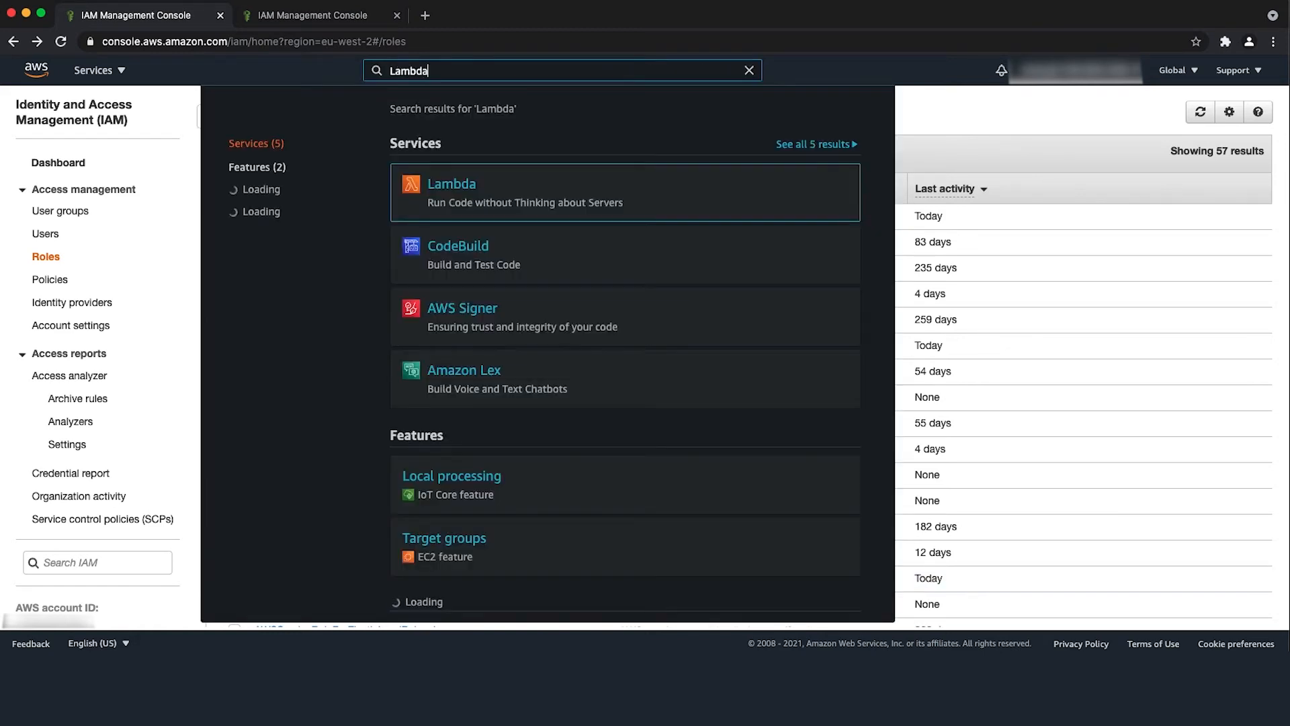
click(451, 183)
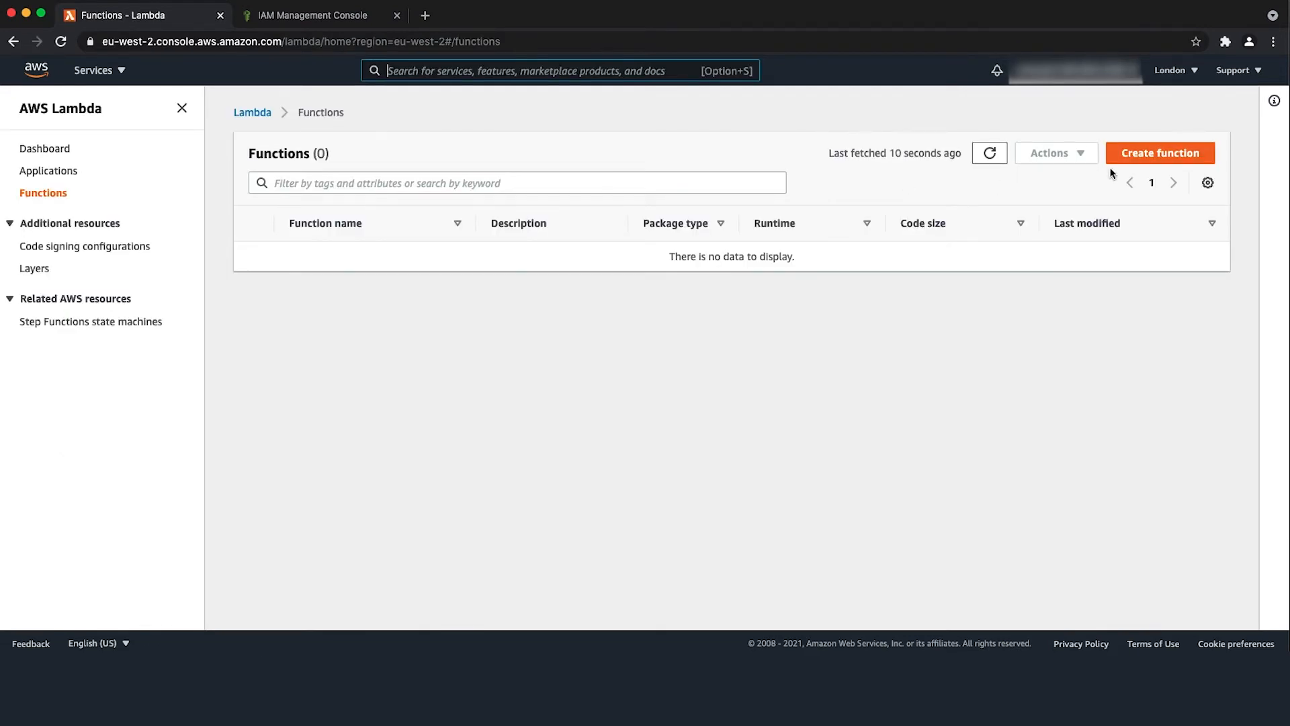
click(1161, 152)
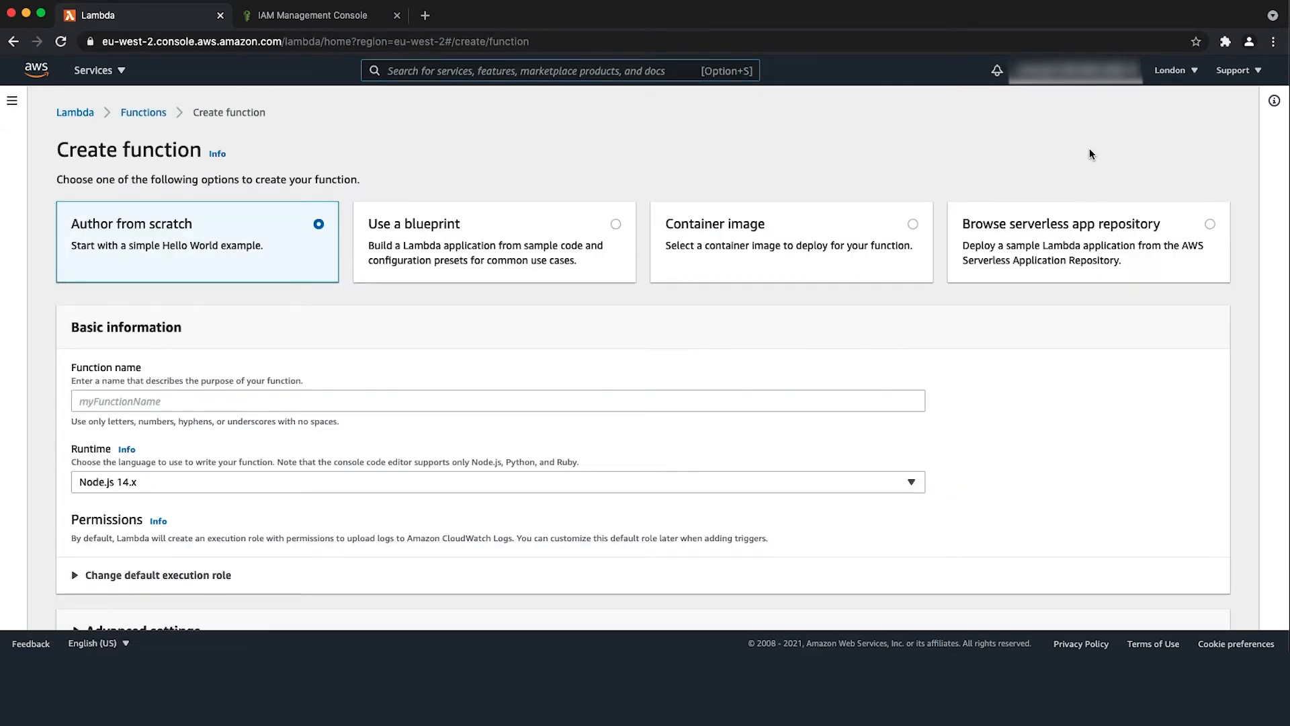
text(s3Lambda)
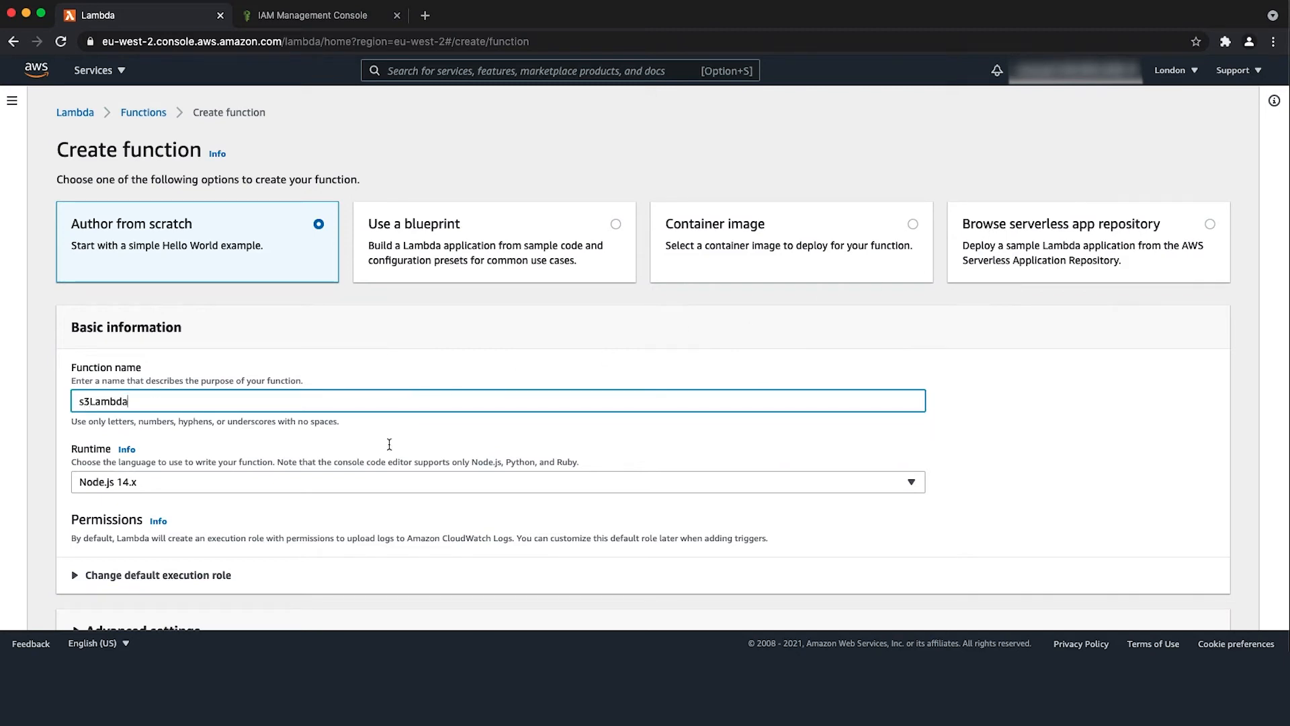
click(497, 497)
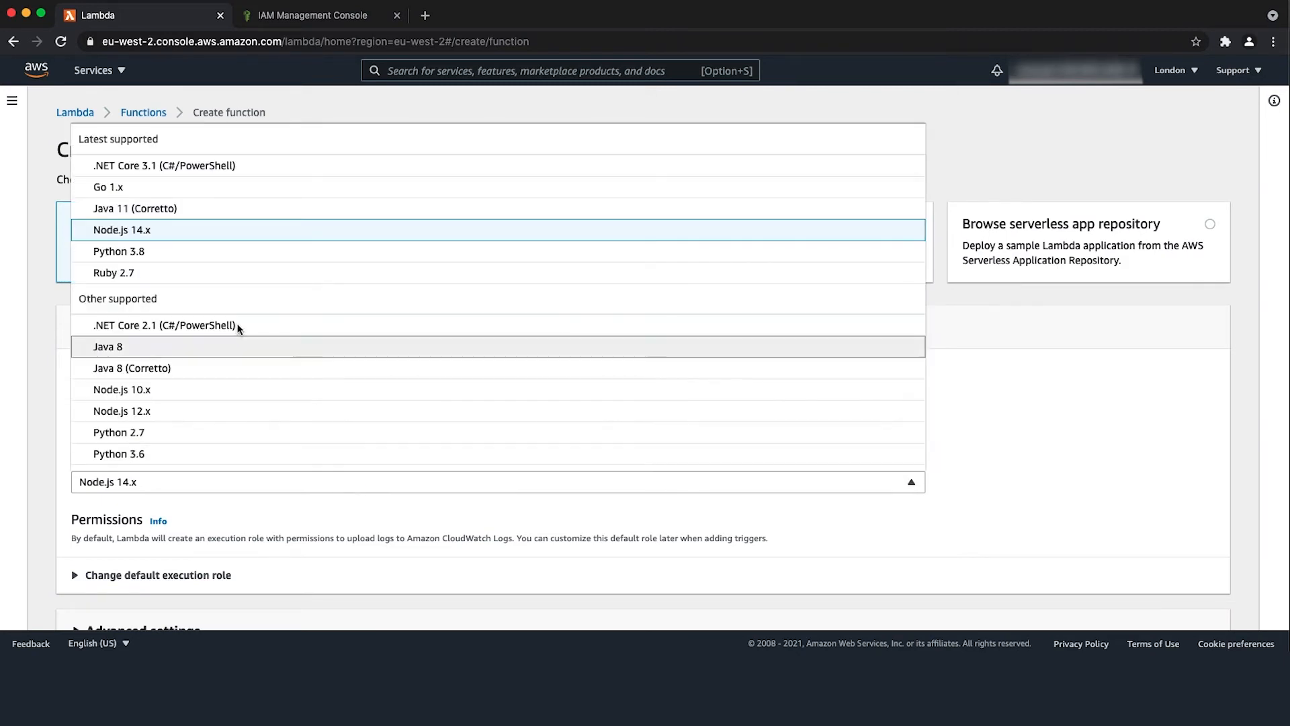
click(118, 251)
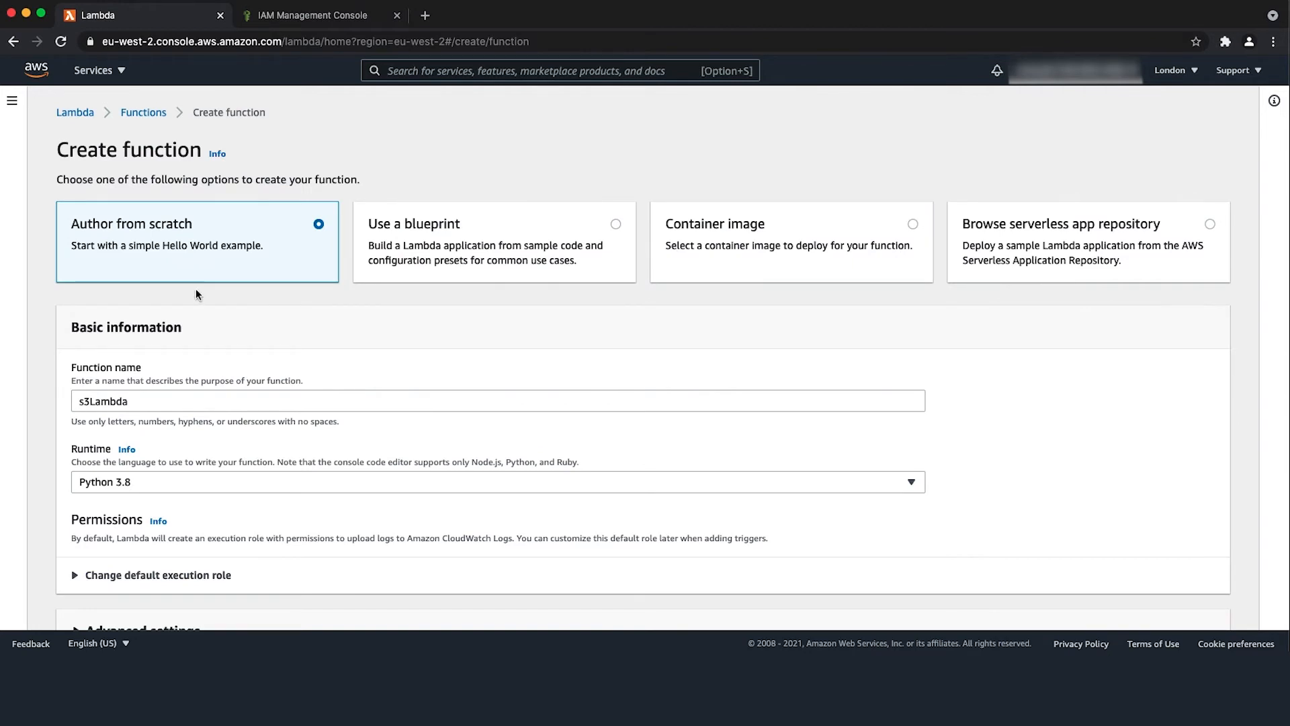
mouse_move(283, 497)
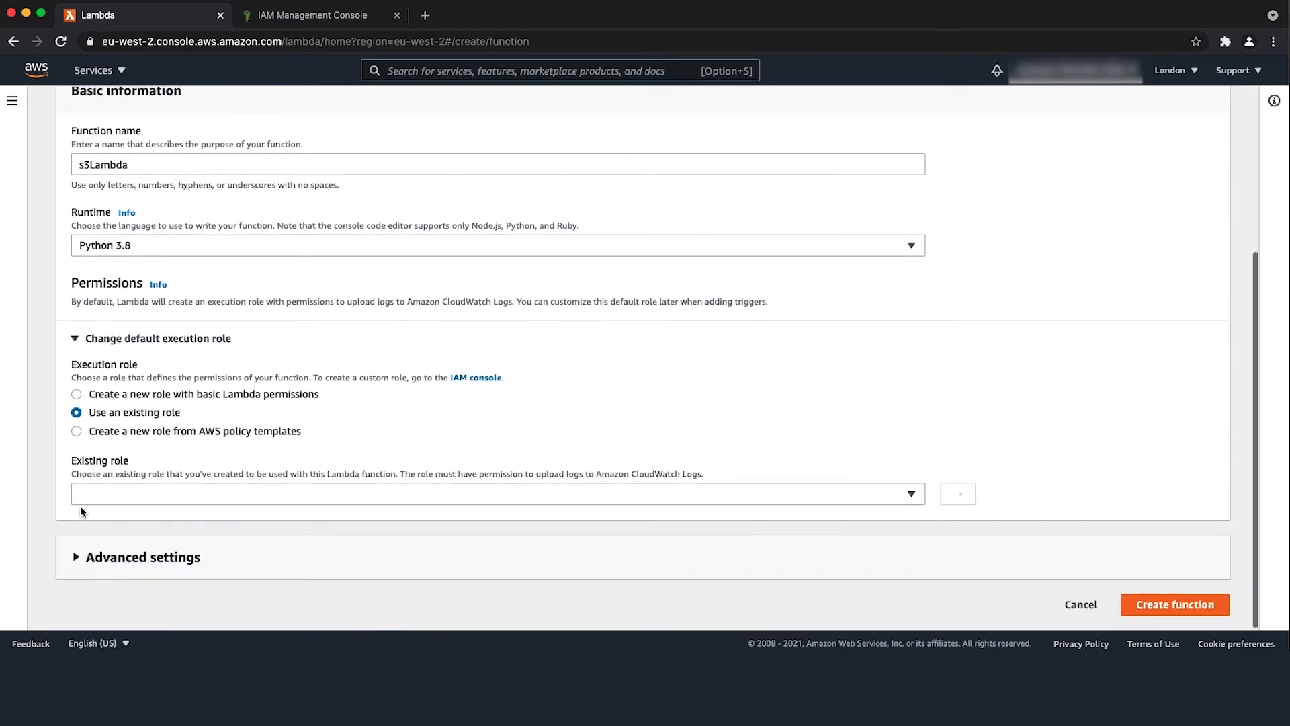
Assign the existing s3lambdaaccess execution role and create the function
click(493, 509)
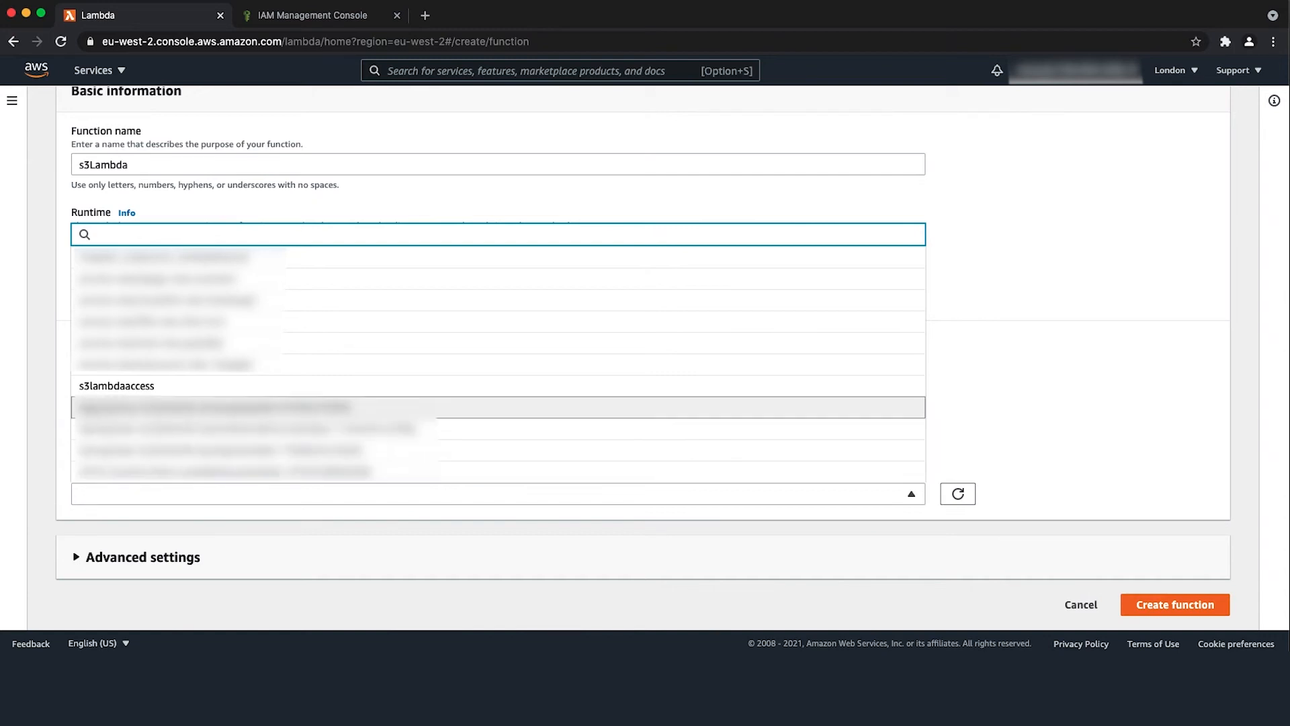
click(110, 386)
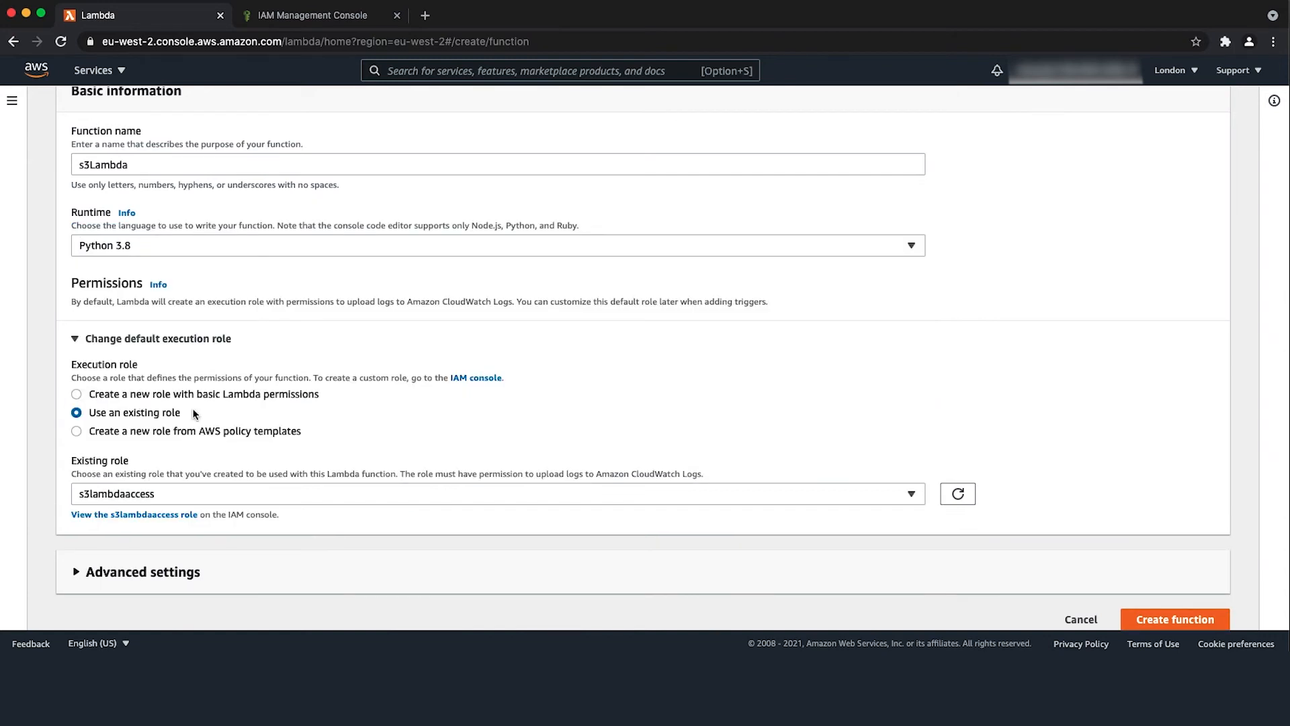
mouse_move(752, 506)
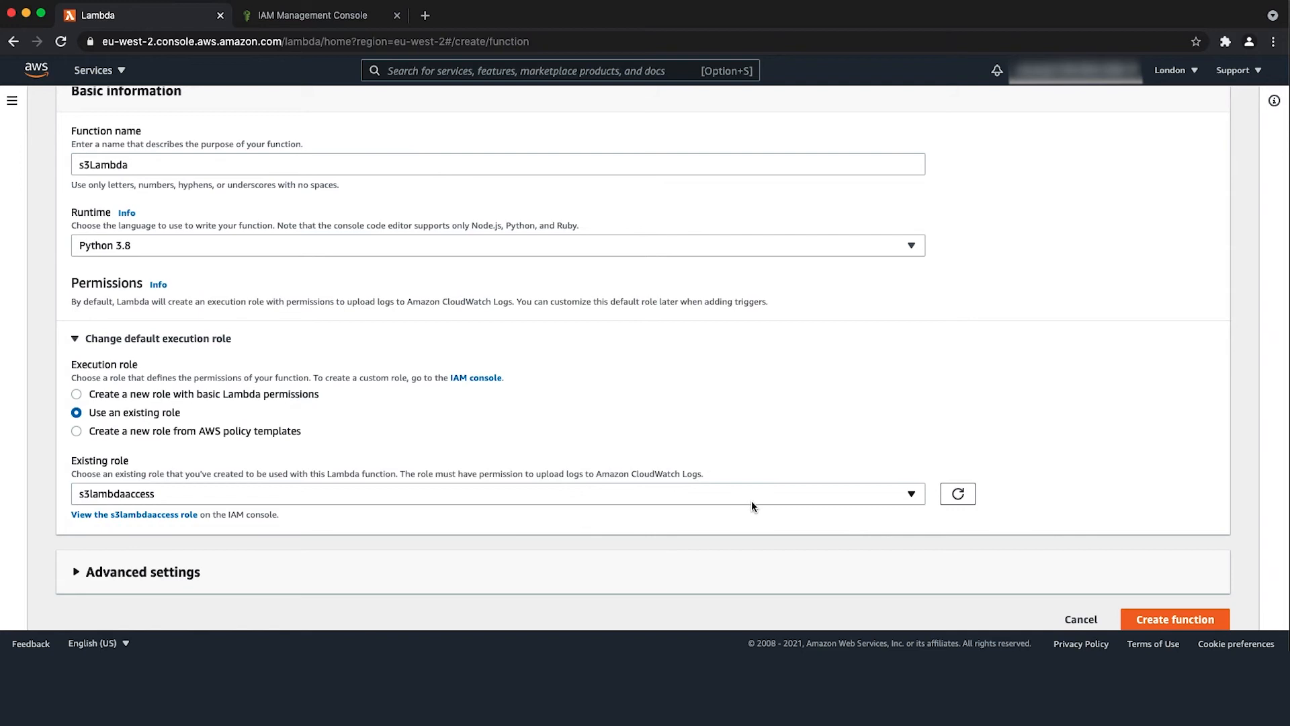
click(1175, 618)
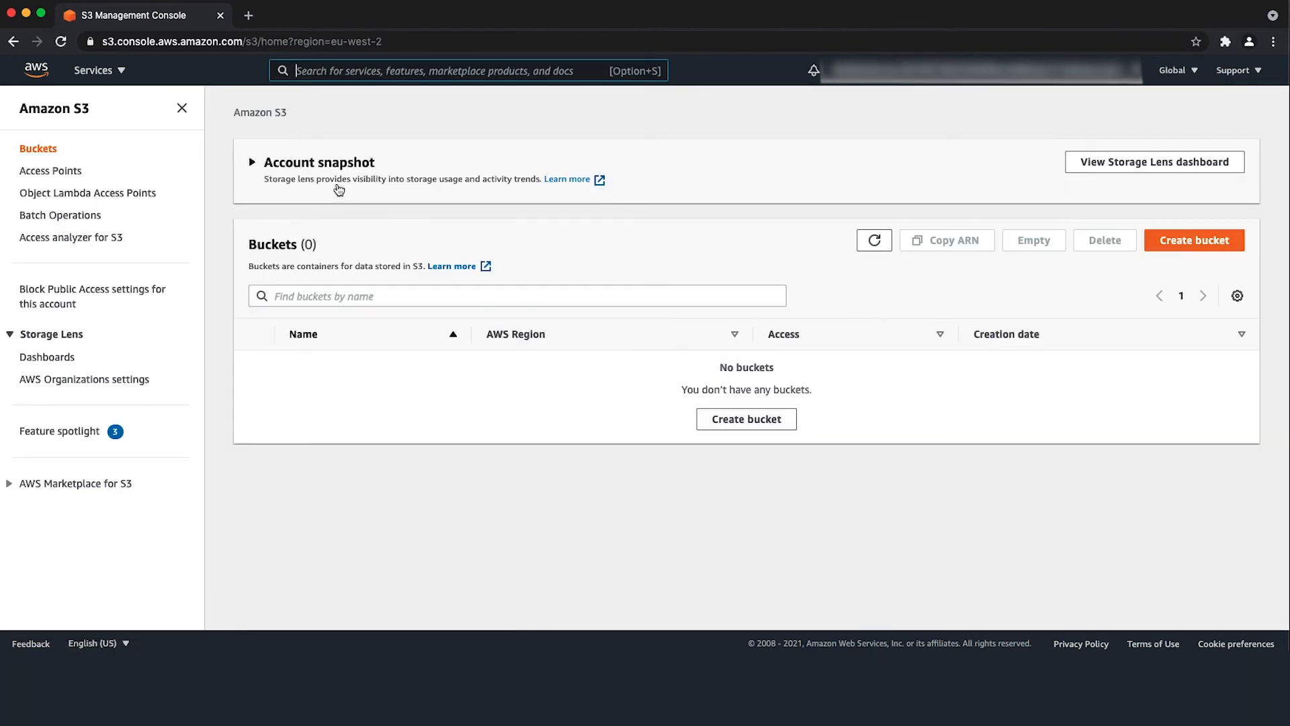
Create the bucket s3lambdaaccess21900000 with default settings and view its empty contents
click(1193, 239)
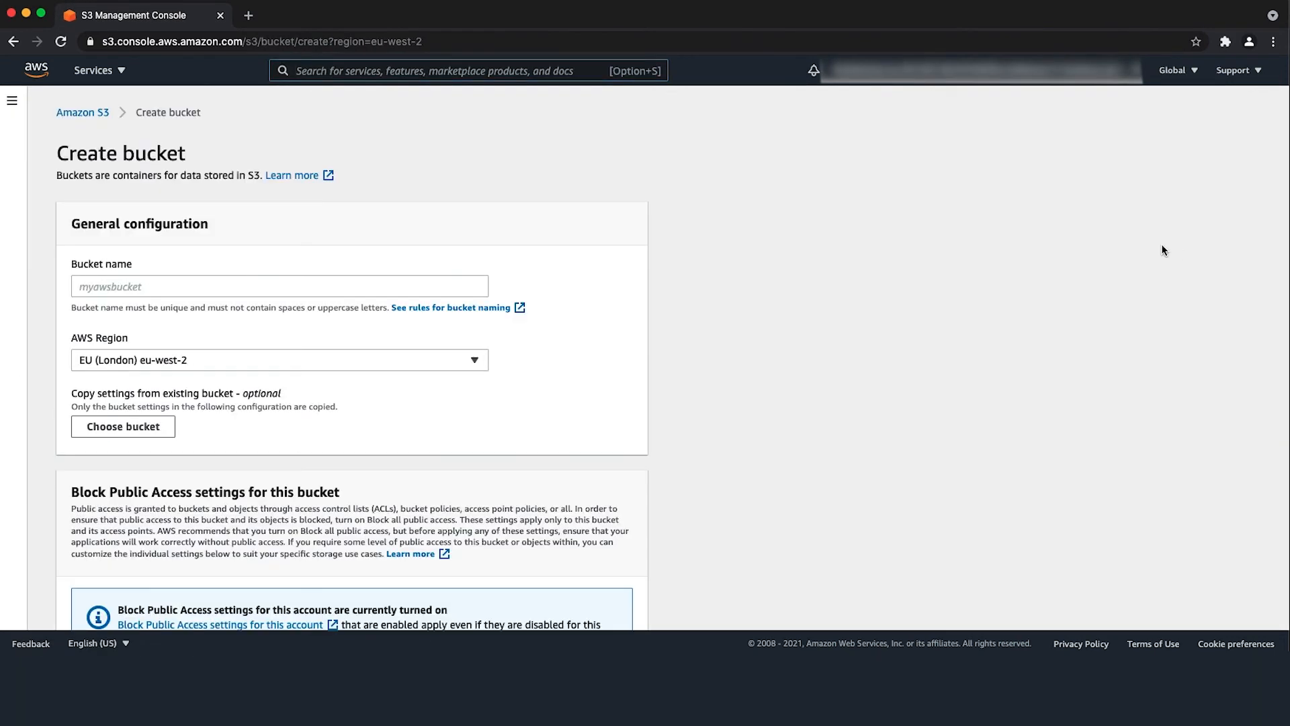
click(311, 285)
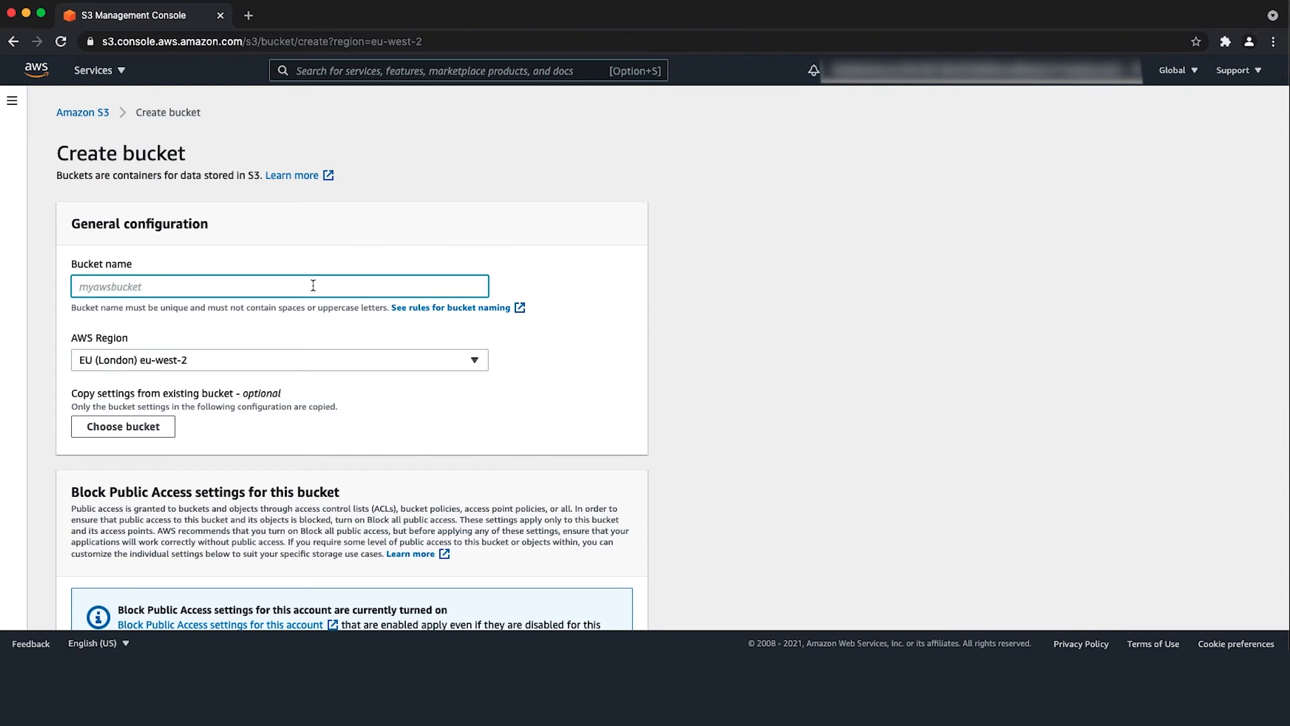
text(s3lambdaaccess21900000)
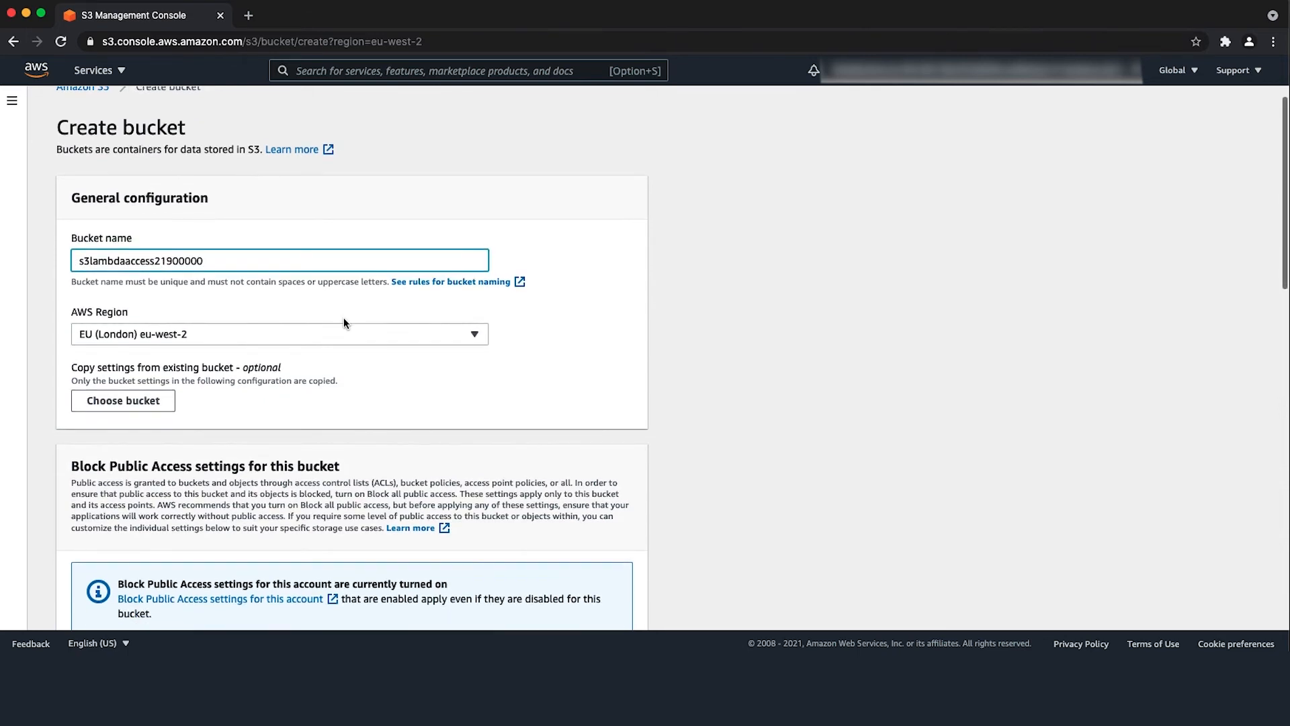
scroll(down, 3)
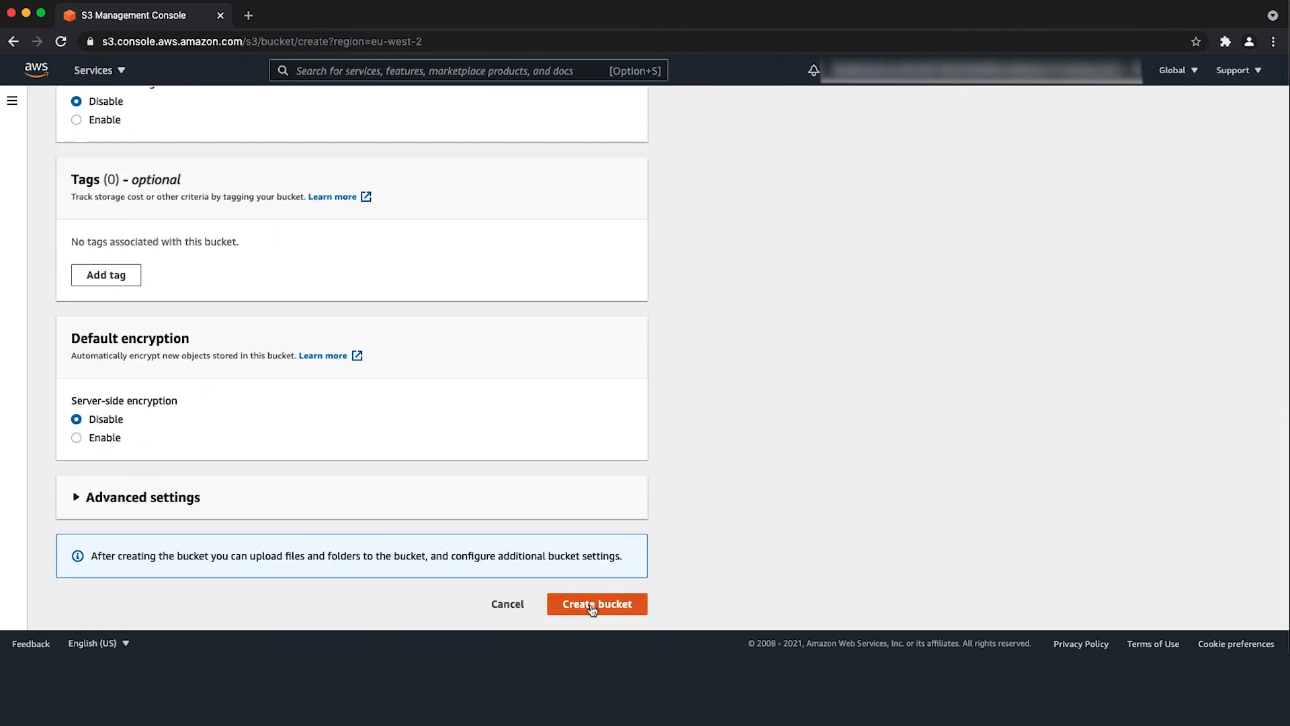
click(597, 603)
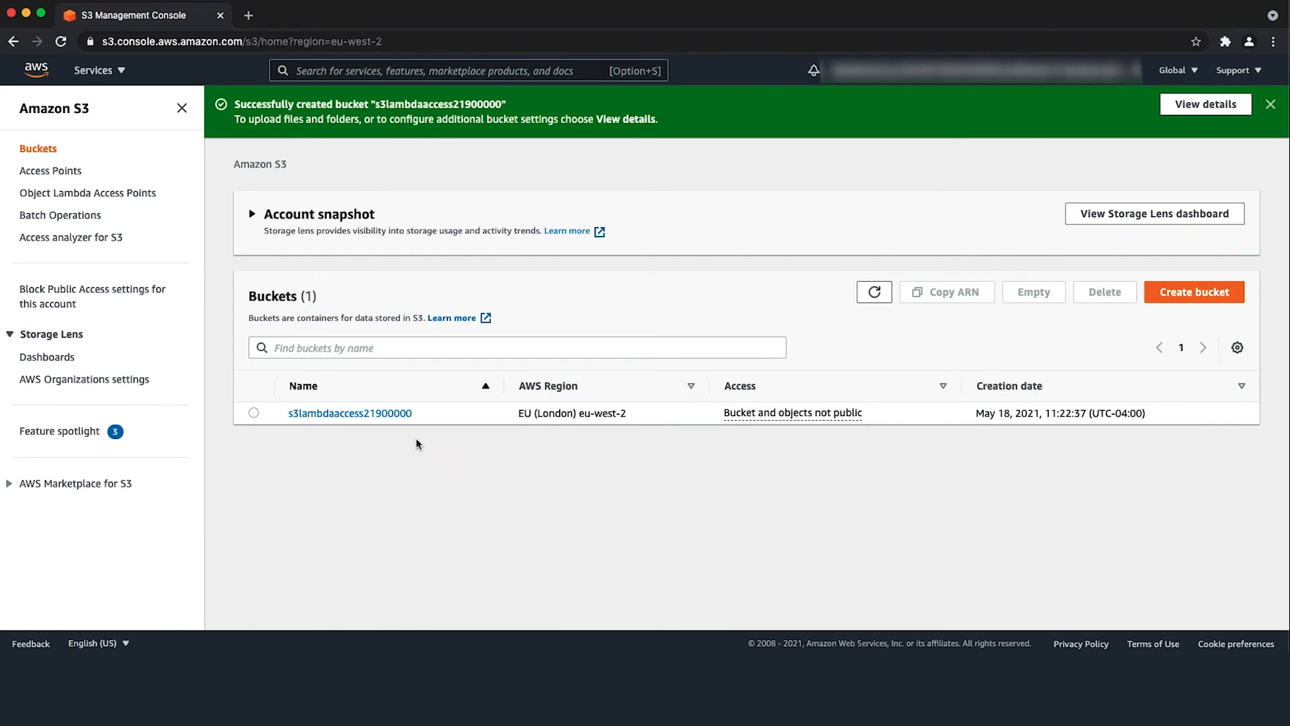
click(349, 412)
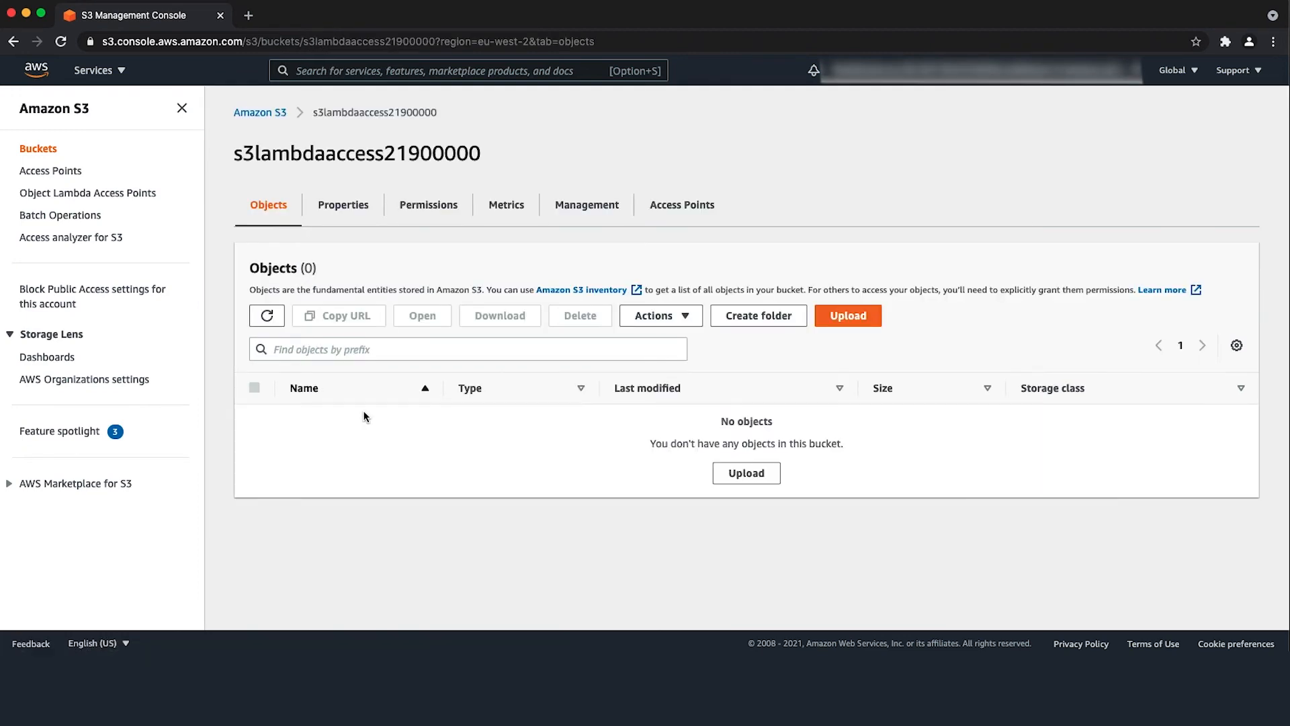
mouse_move(419, 208)
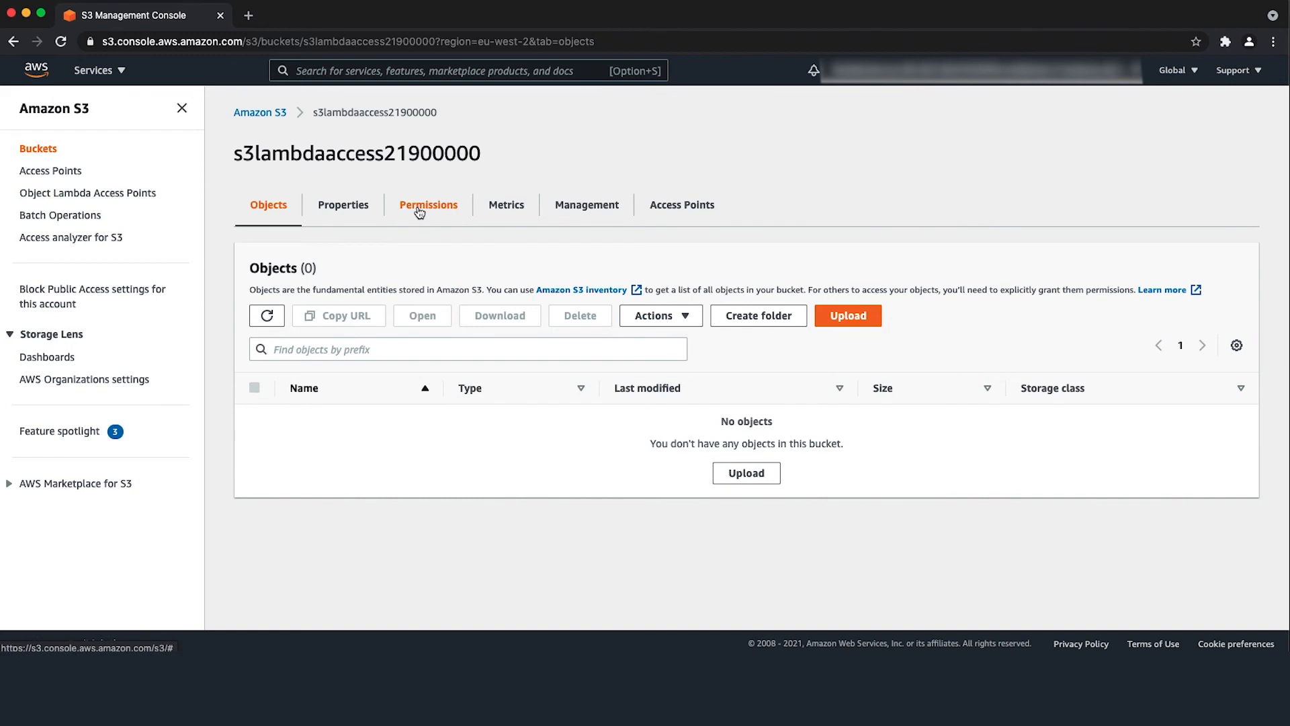
Save a bucket policy under Permissions letting the s3lambdaaccess role put objects and ACLs
click(427, 204)
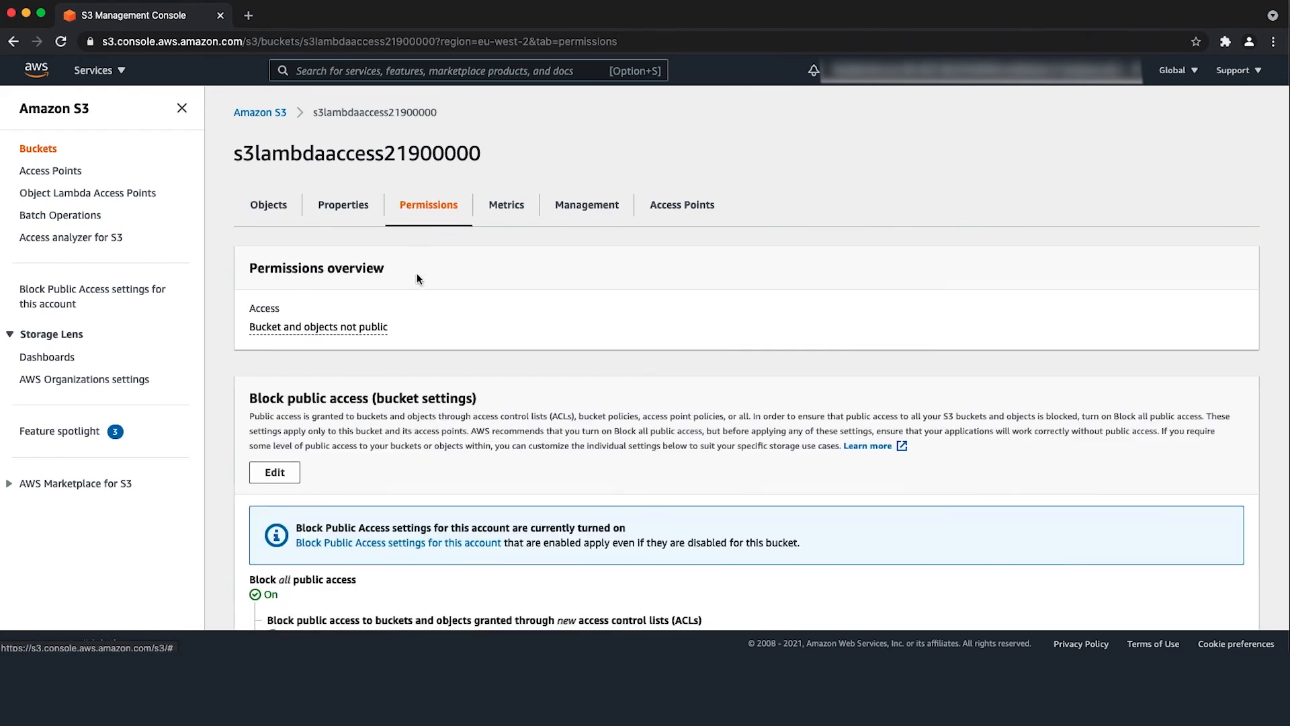
scroll(down, 3)
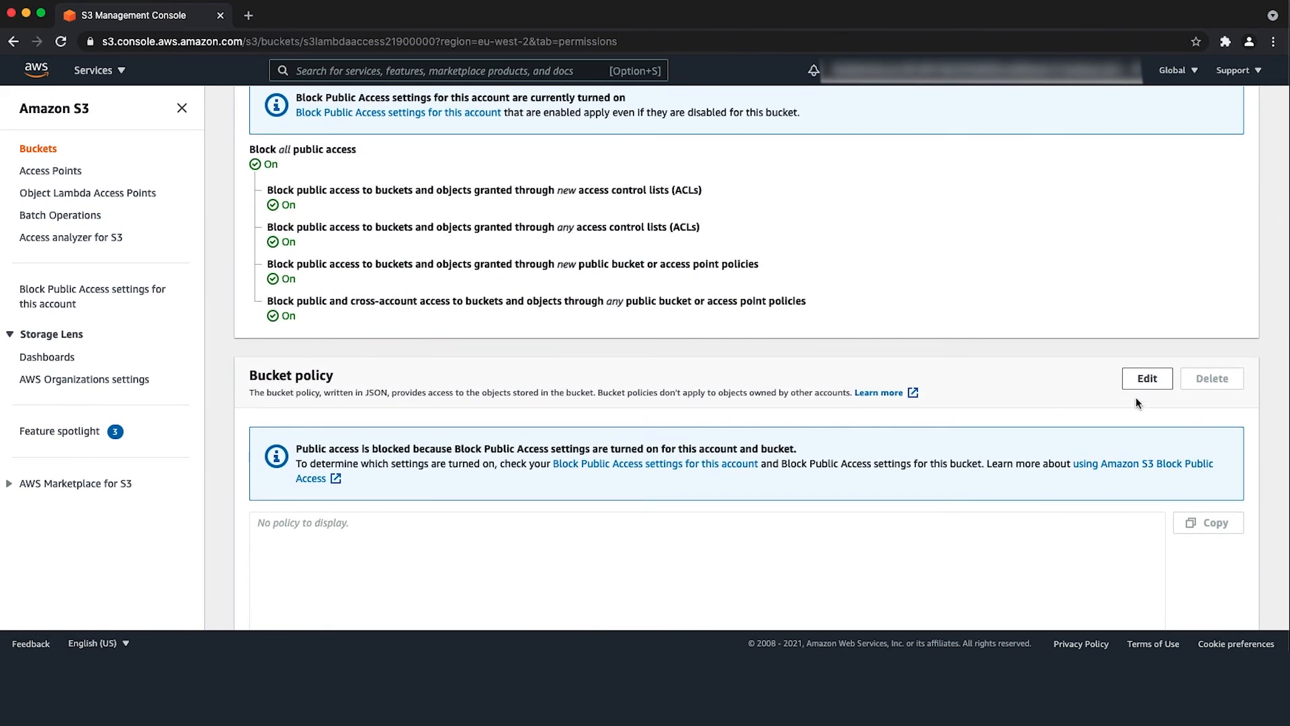
click(1148, 379)
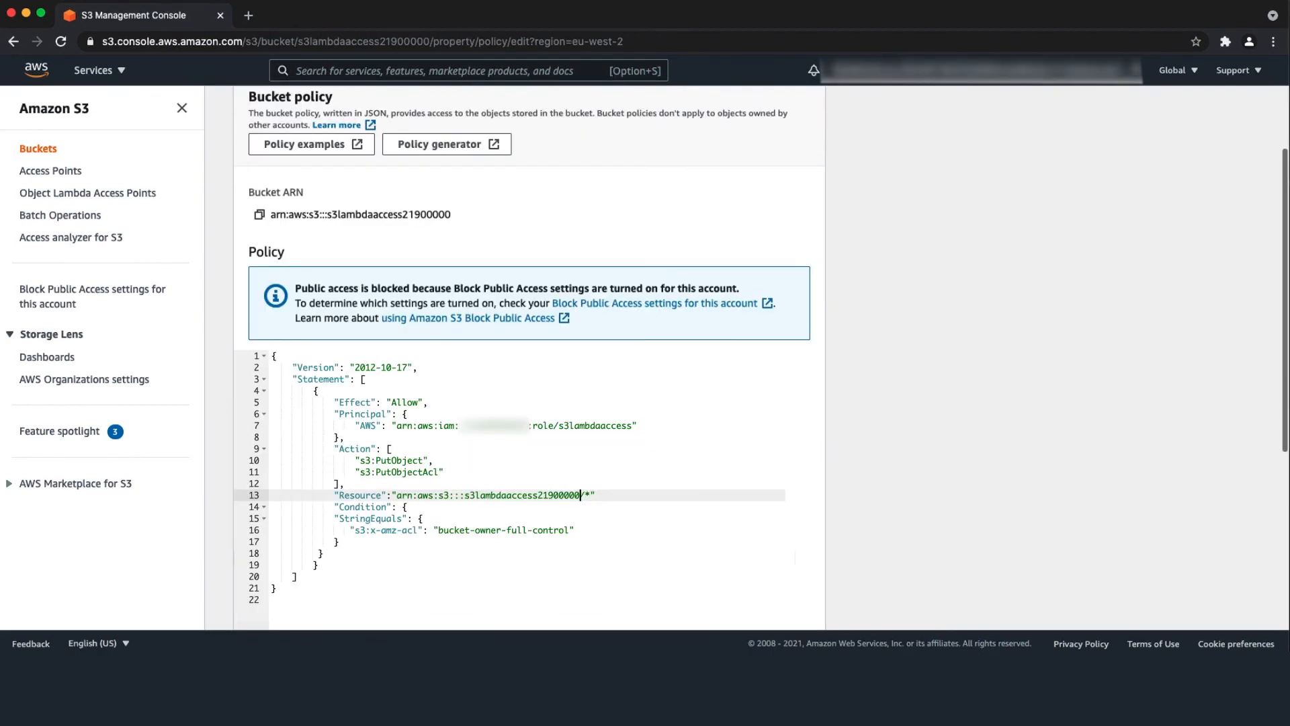
scroll(down, 3)
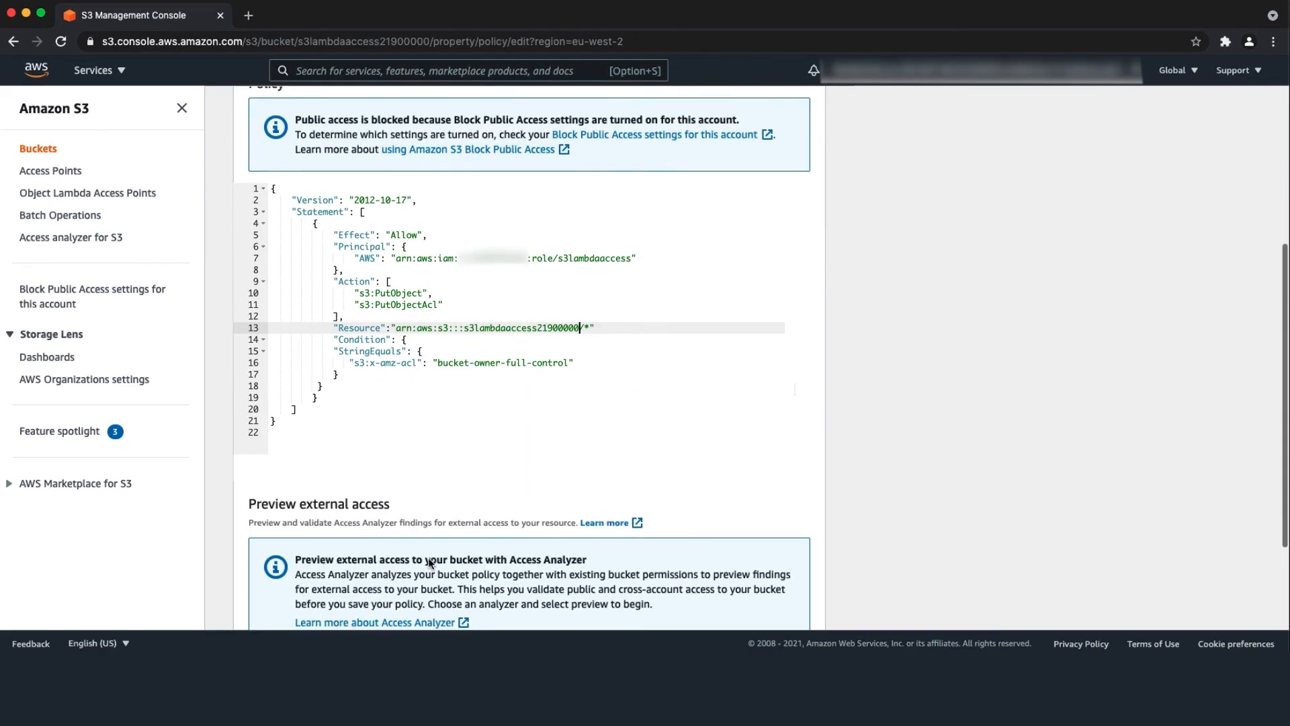
scroll(down, 3)
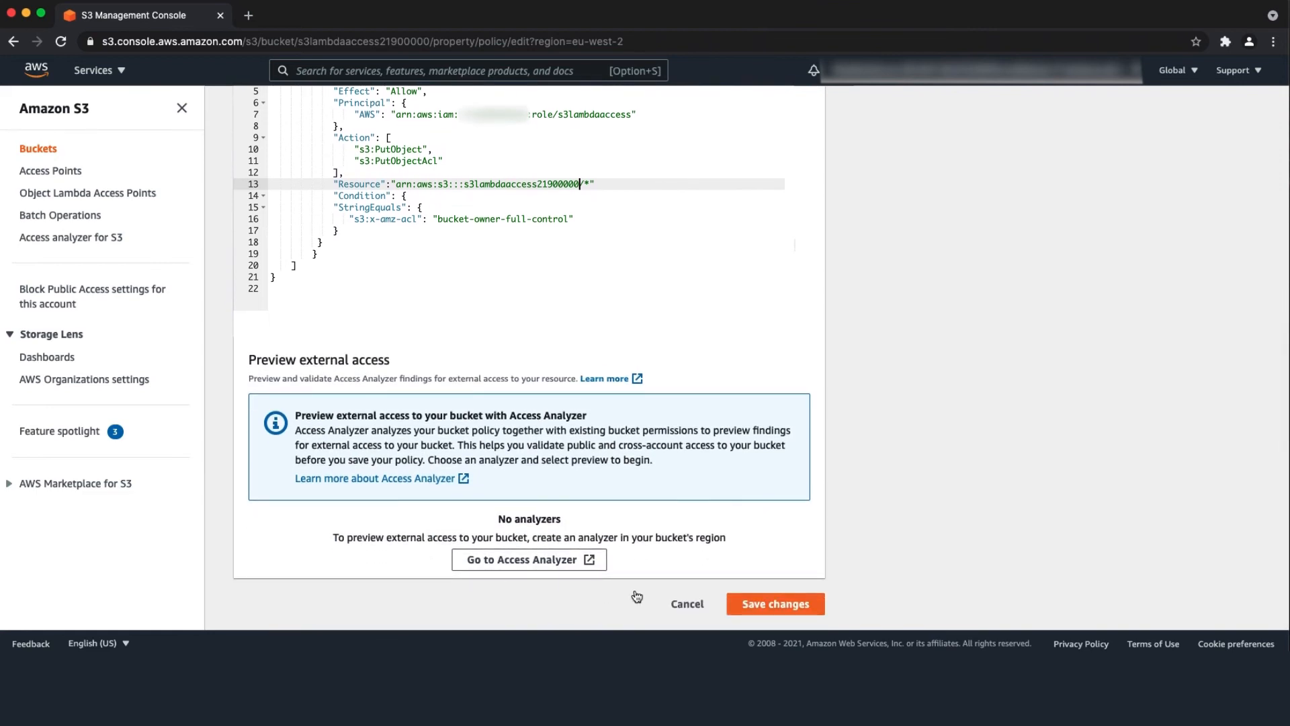
click(775, 603)
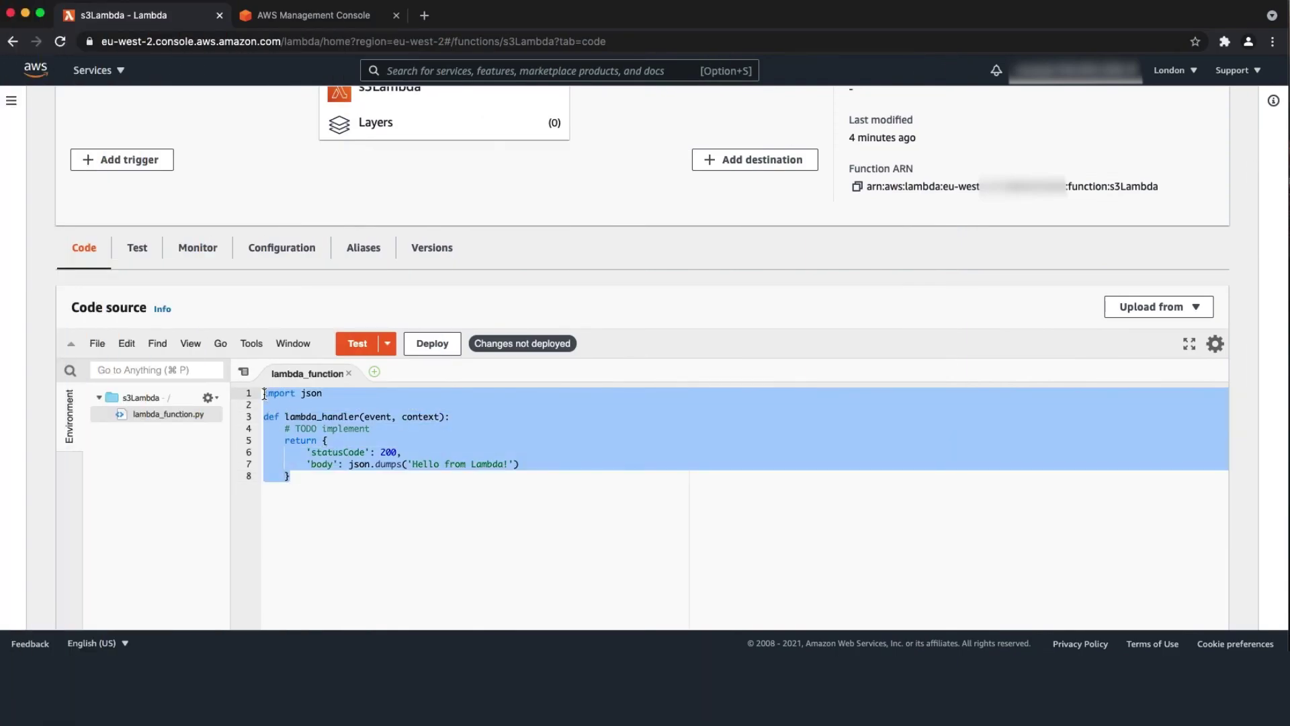
Swap the starter lambda_function.py for the boto3 put_object script and deploy it
key(Delete)
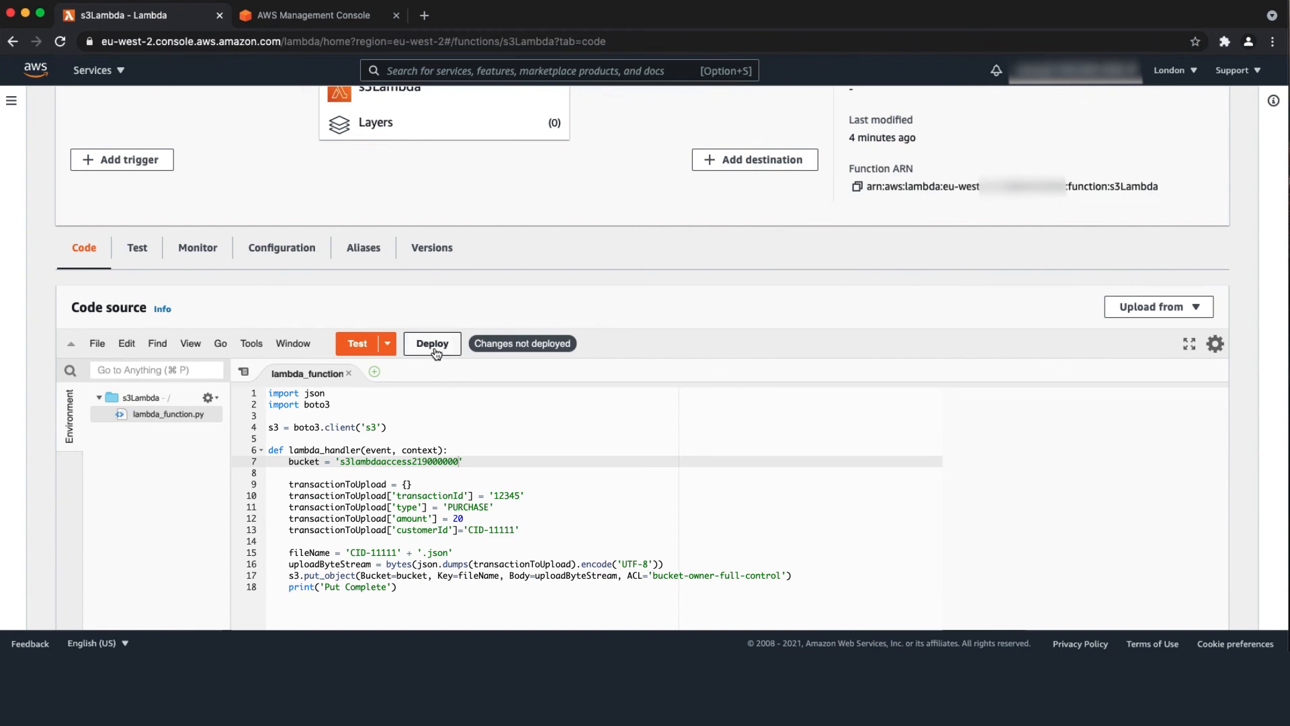
click(433, 344)
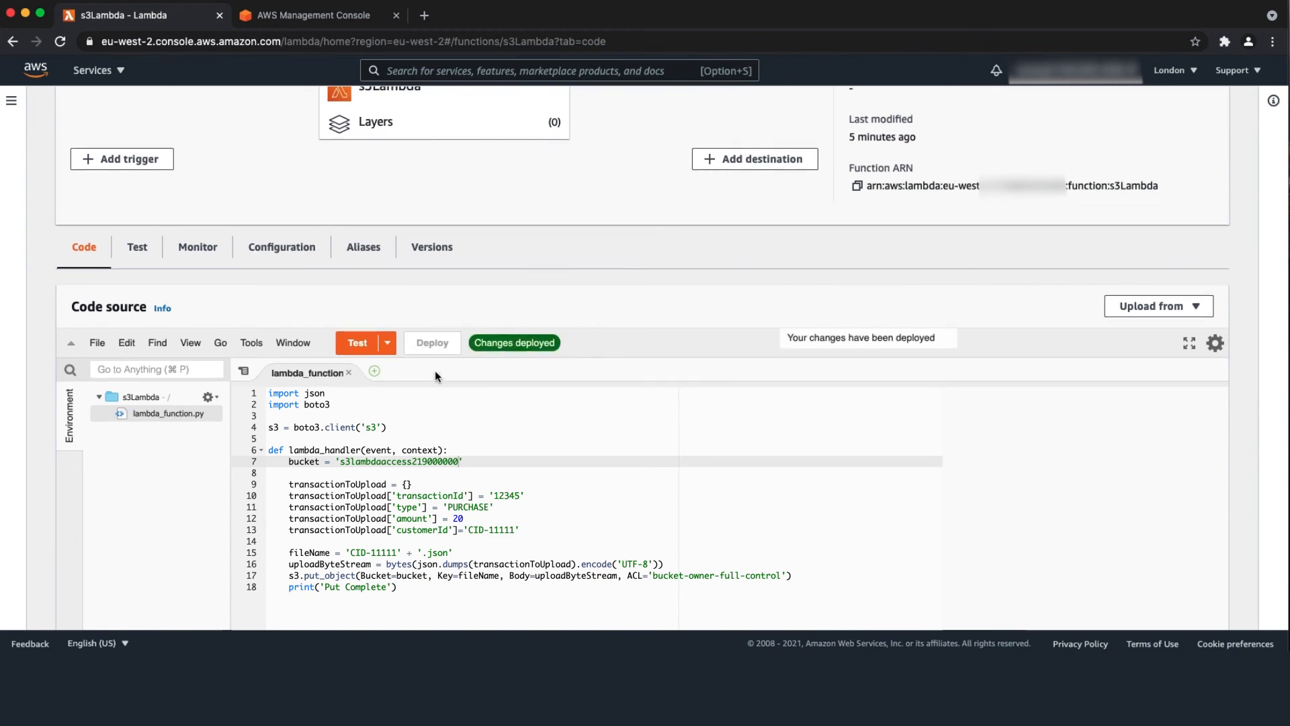
click(137, 248)
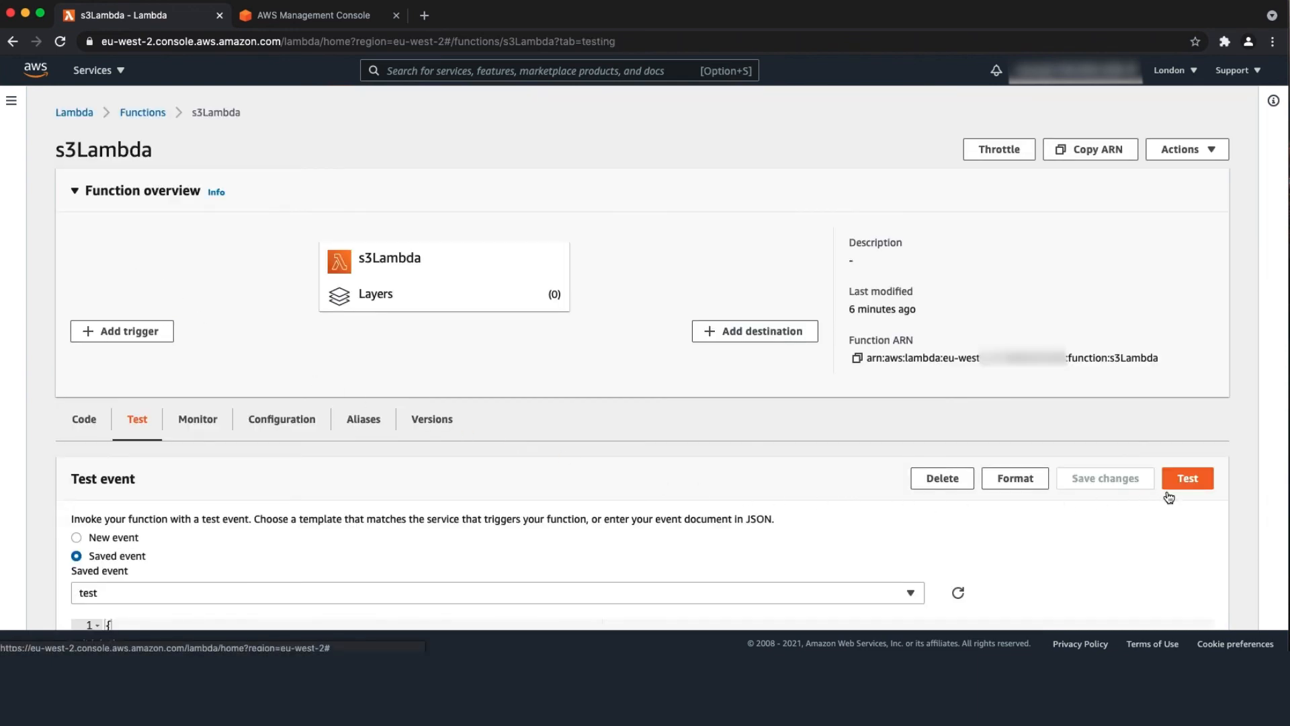
Run the saved 'test' event and review the succeeded result logging 'Put Complete'
click(1193, 478)
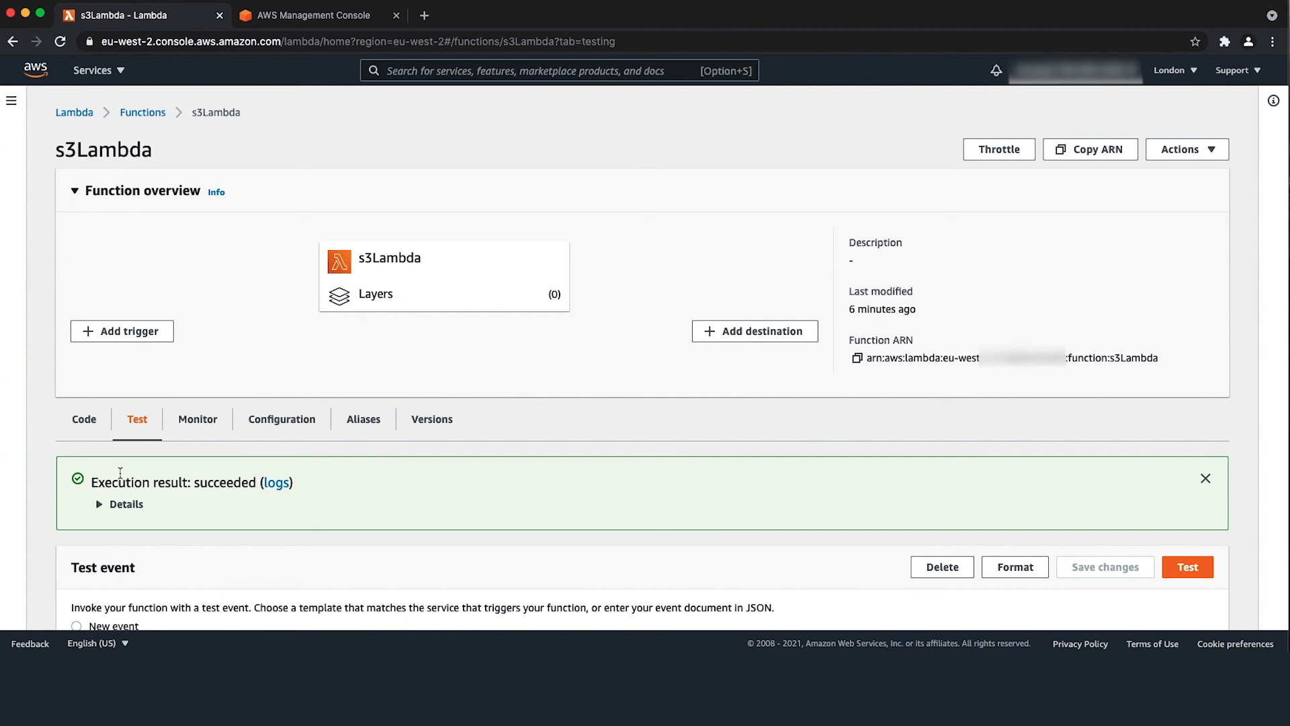
click(118, 504)
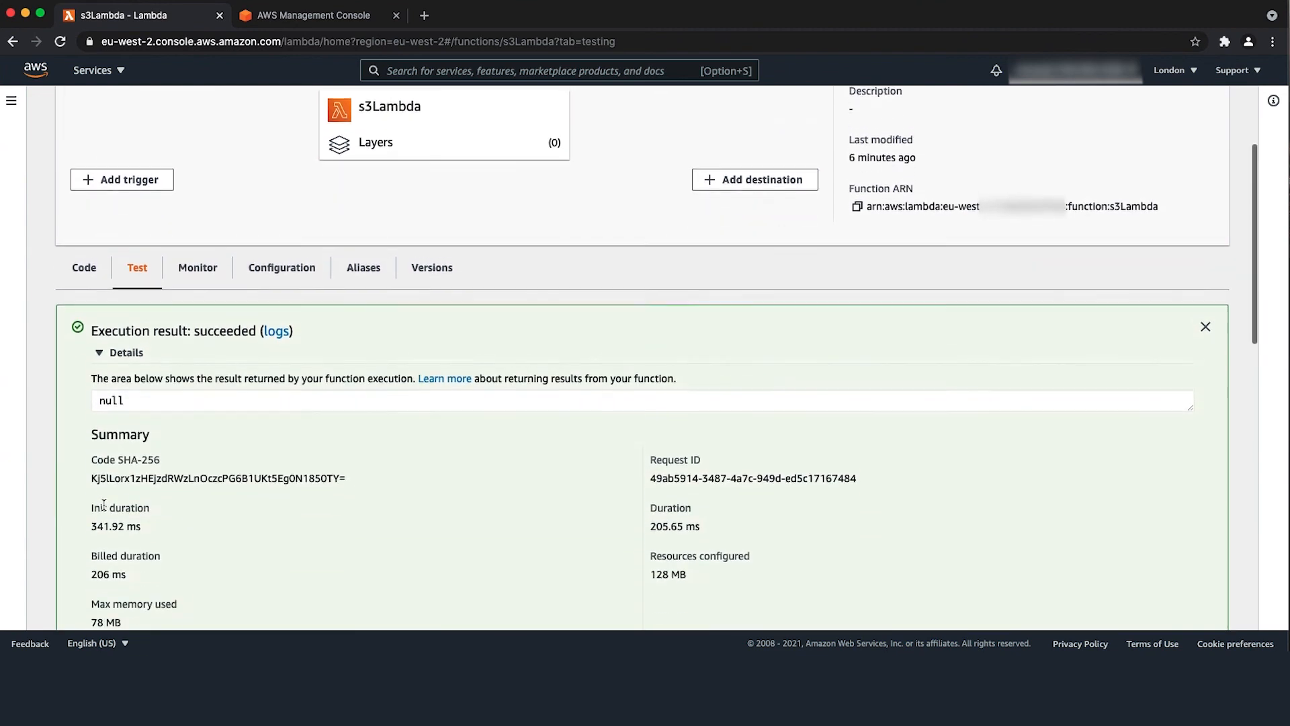
scroll(down, 3)
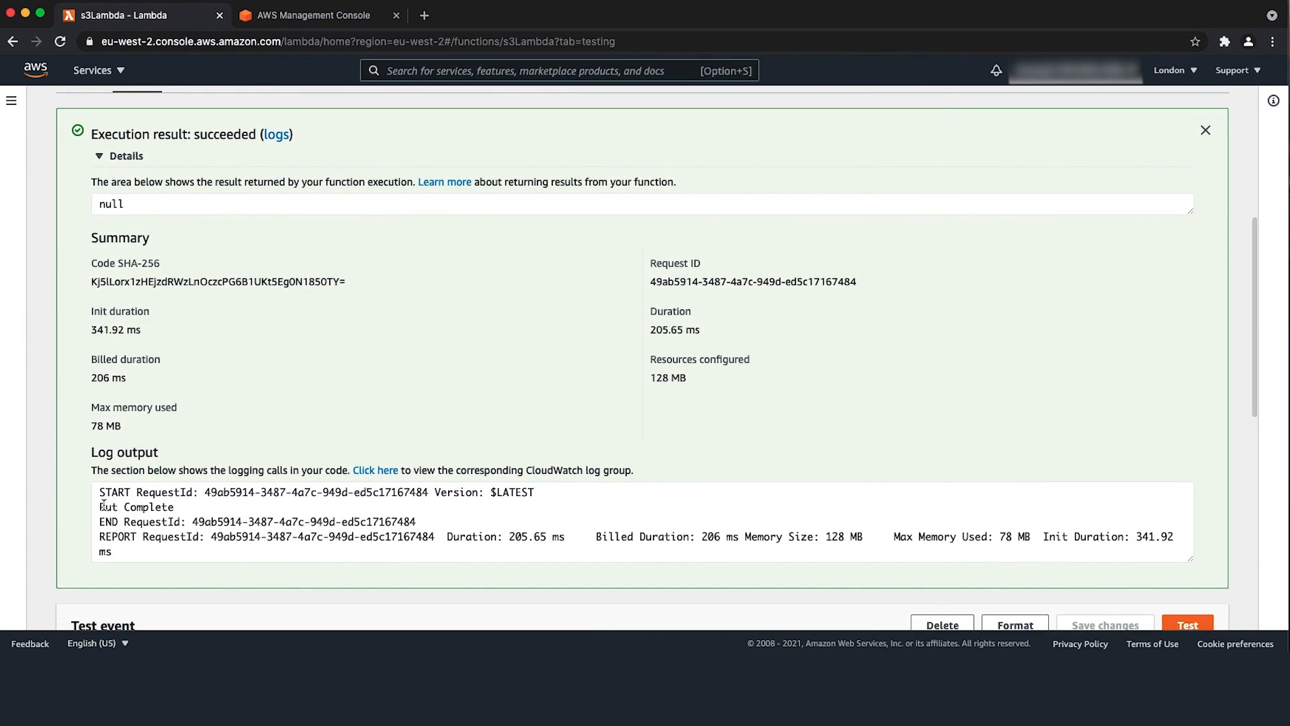
mouse_move(82, 505)
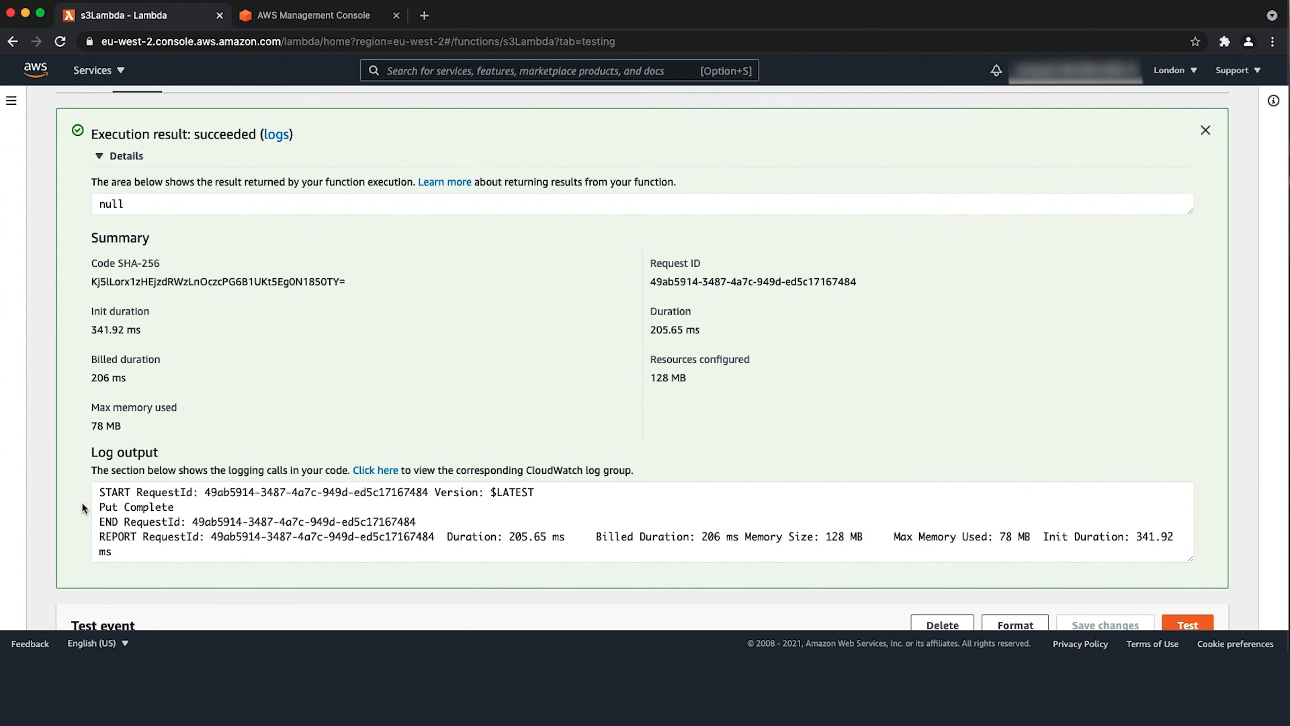